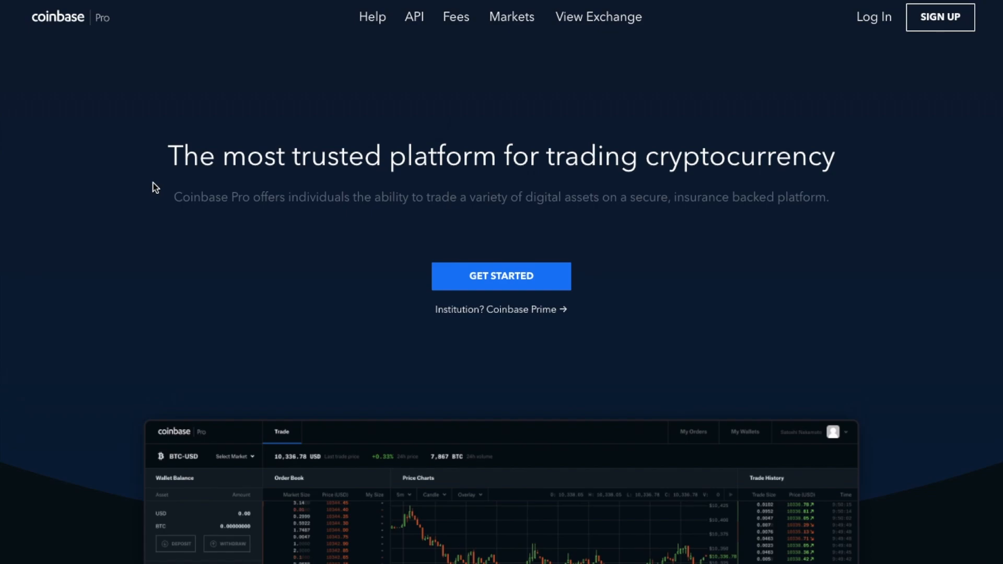
# - Log in to Coinbase Pro and view the Default Portfolio's £0.00 balances
pyautogui.scroll(-3)
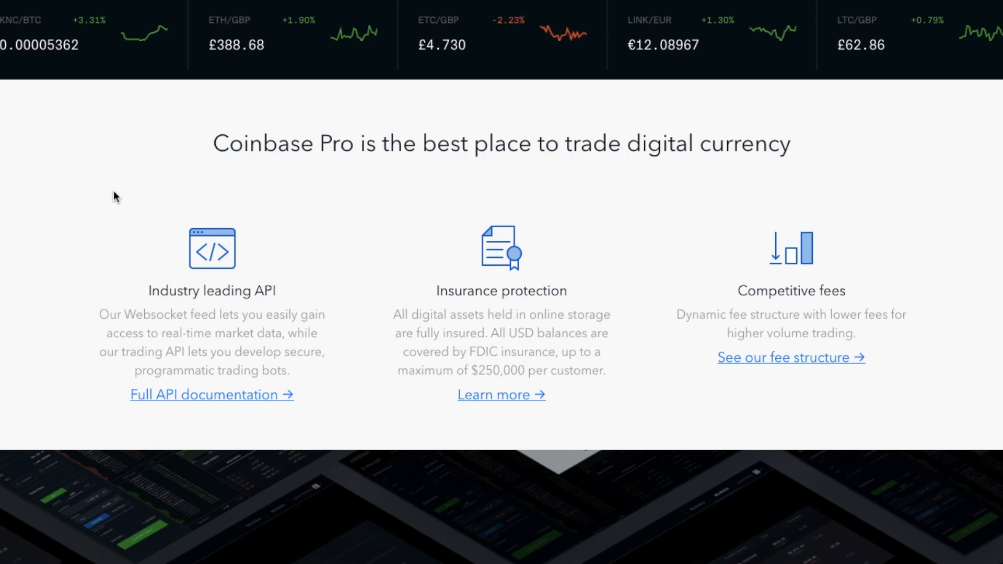
pyautogui.scroll(3)
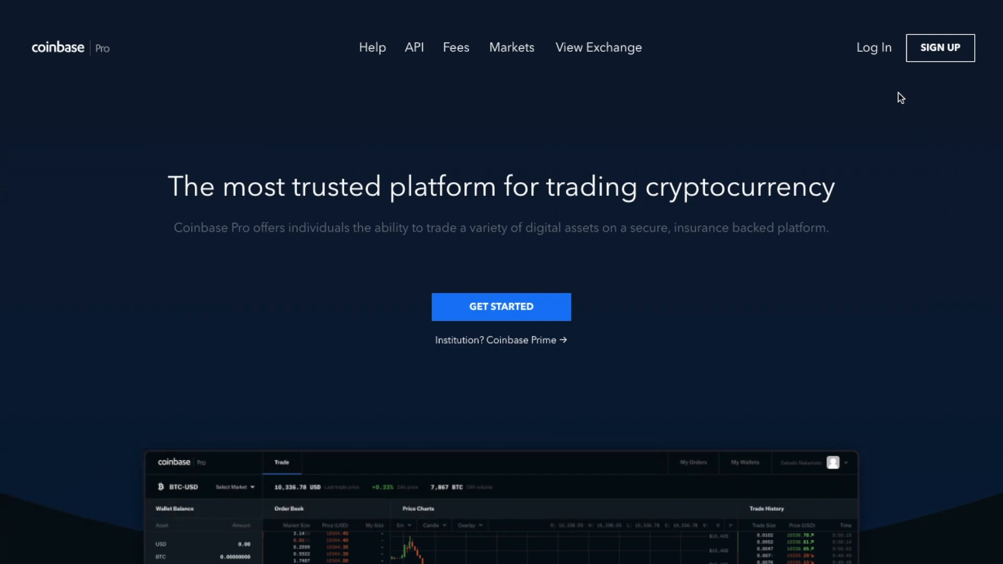
pyautogui.moveTo(874, 47)
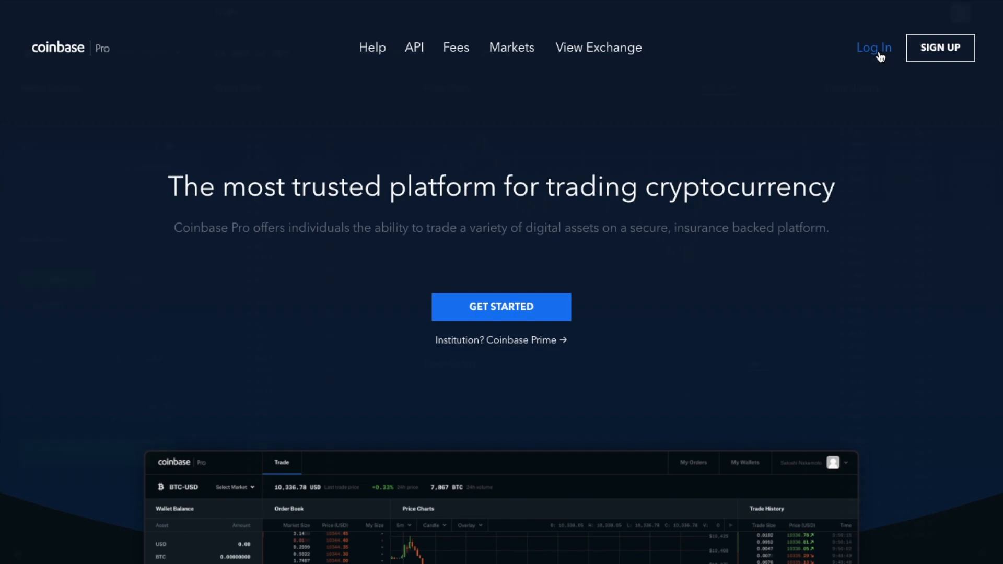
pyautogui.click(873, 47)
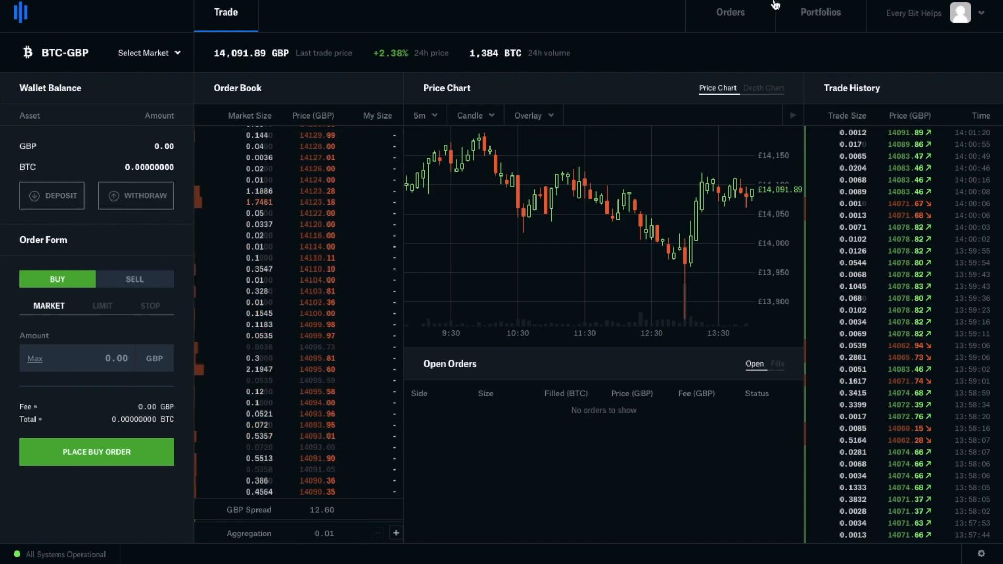
pyautogui.click(821, 12)
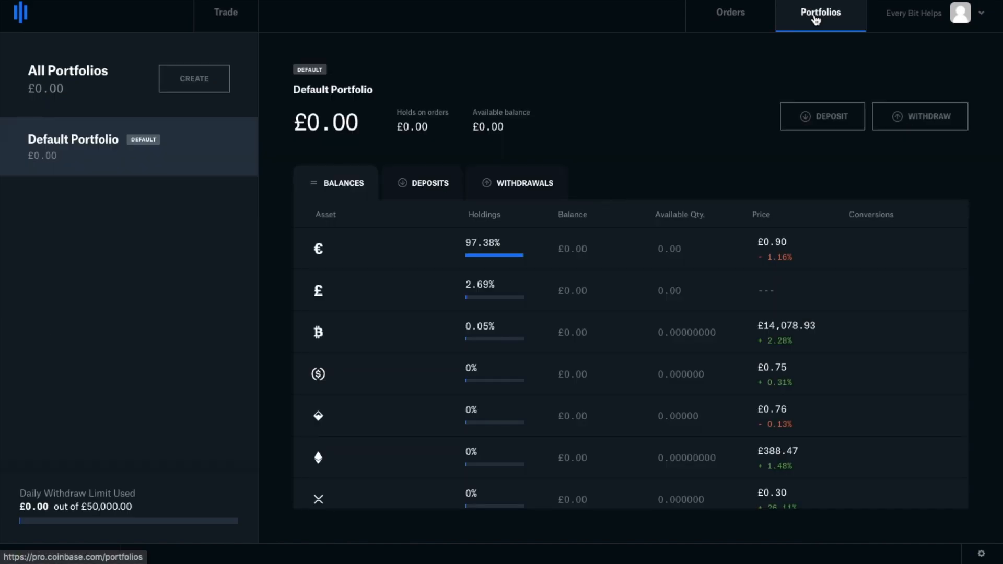
pyautogui.moveTo(822, 116)
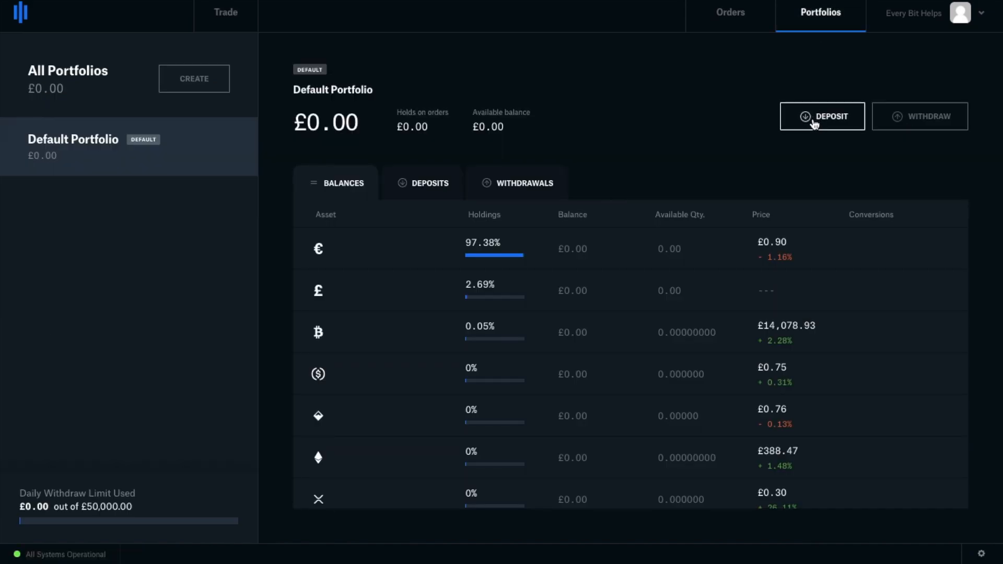
# - Start a portfolio deposit and choose GBP British Pound as the currency
pyautogui.click(822, 117)
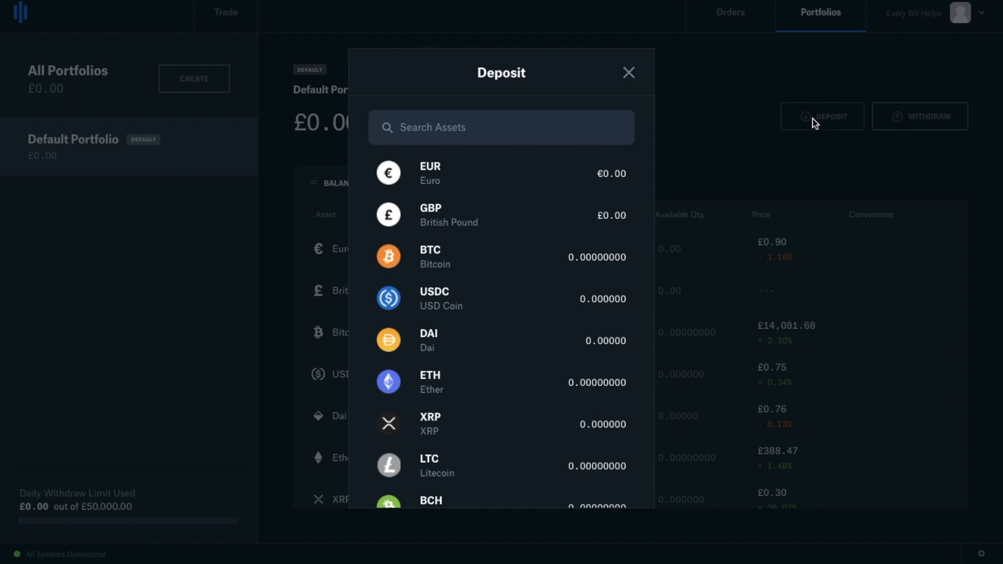
pyautogui.moveTo(601, 180)
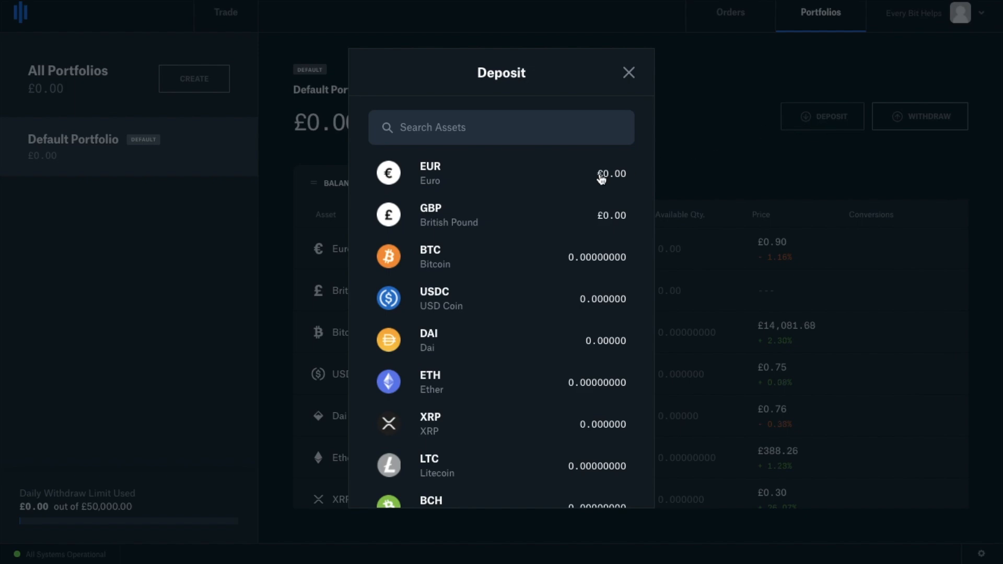
pyautogui.moveTo(530, 214)
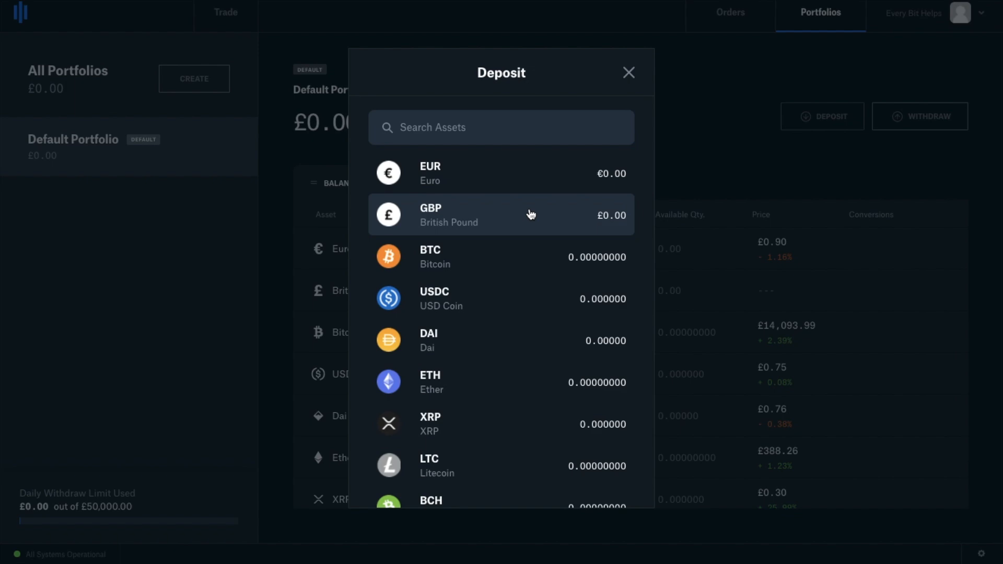
pyautogui.click(501, 214)
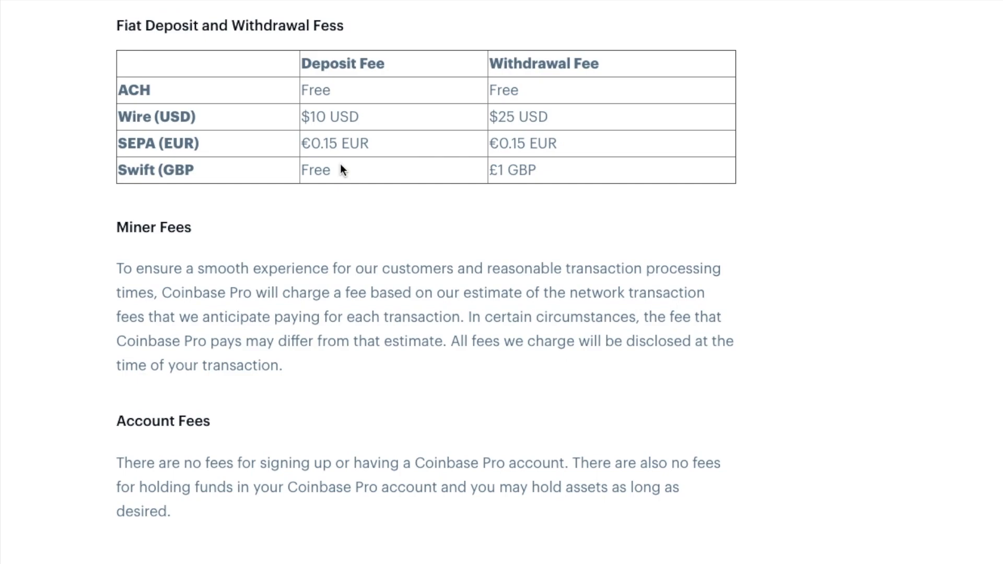
pyautogui.moveTo(368, 162)
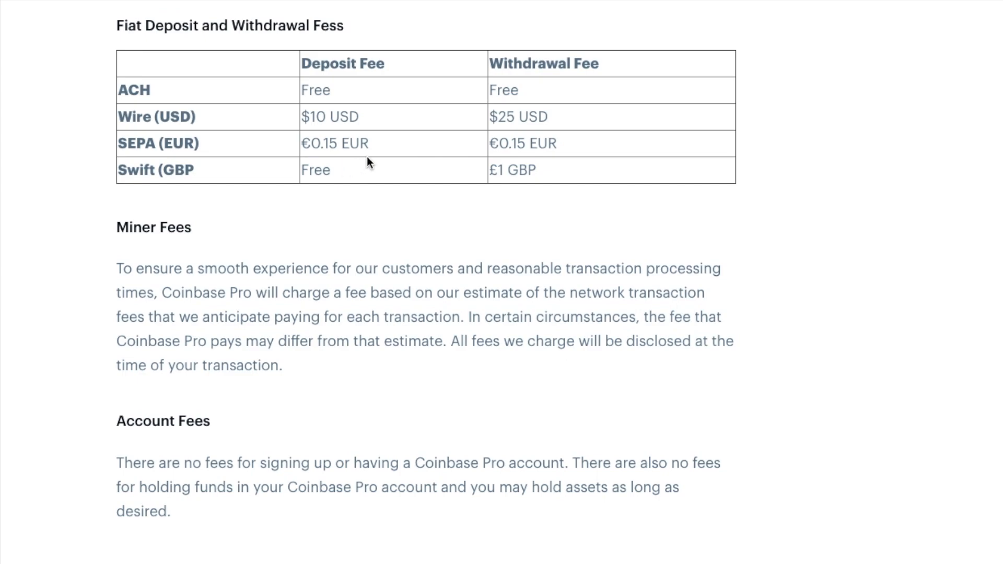
pyautogui.moveTo(391, 152)
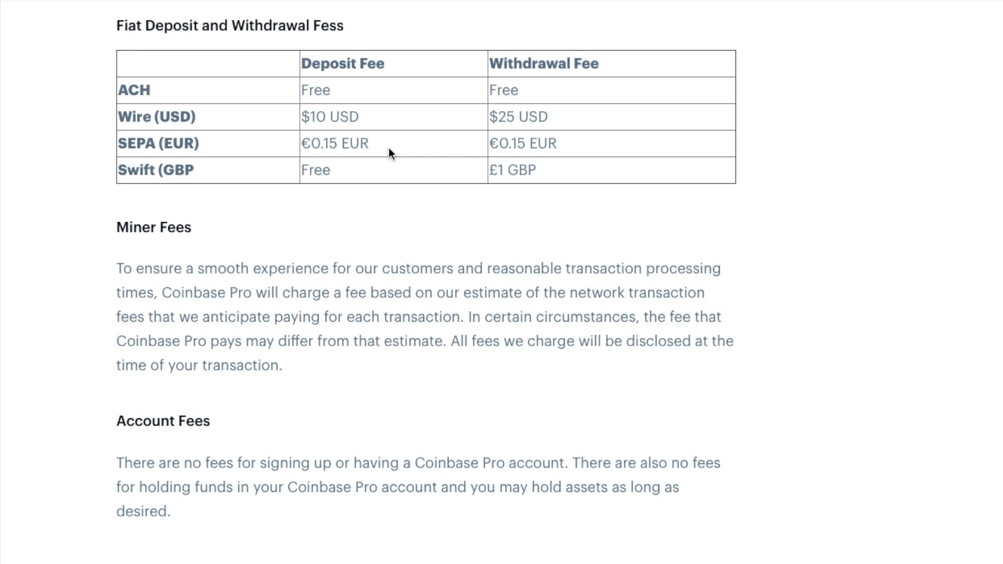
pyautogui.moveTo(388, 127)
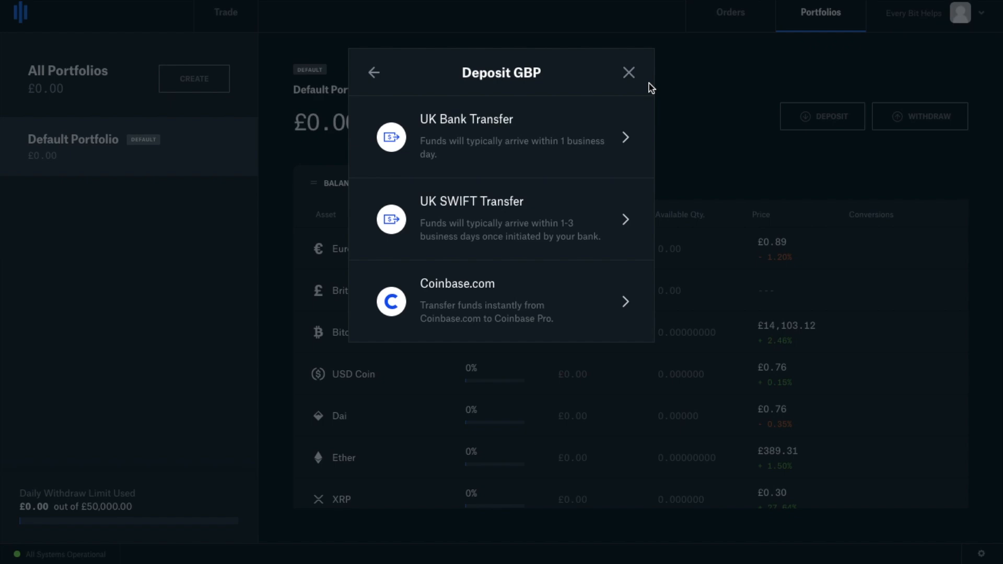
pyautogui.click(502, 137)
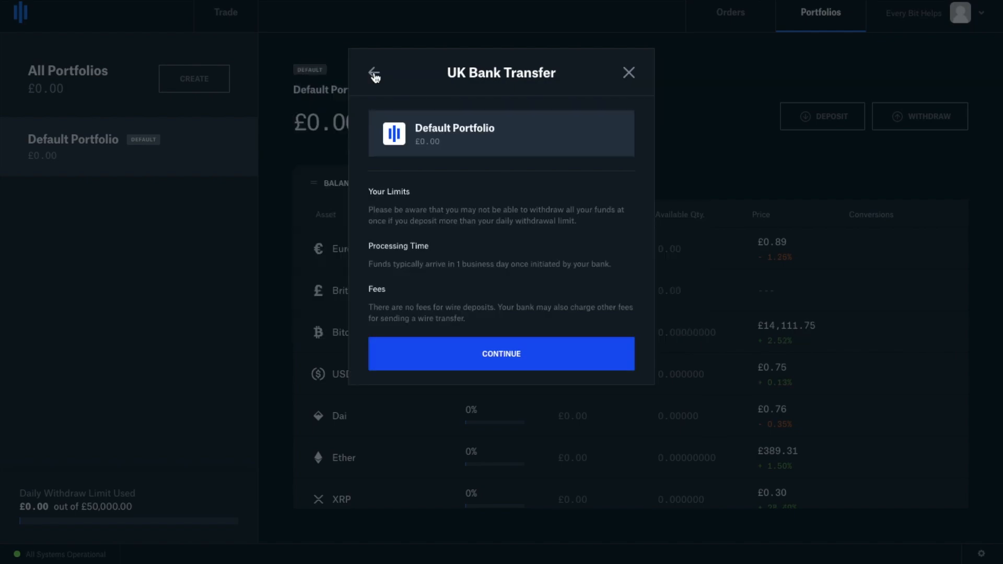
pyautogui.moveTo(509, 257)
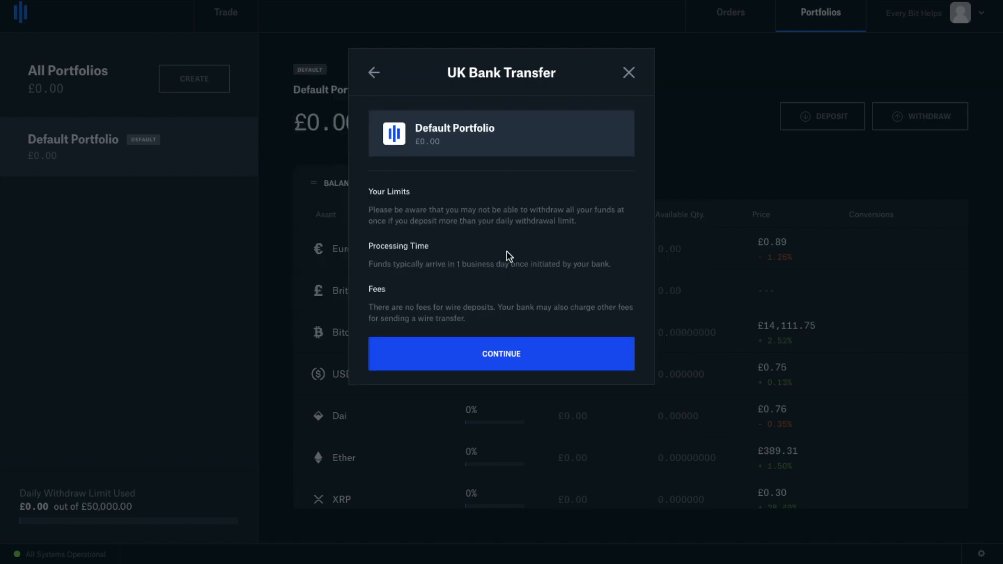
pyautogui.moveTo(539, 288)
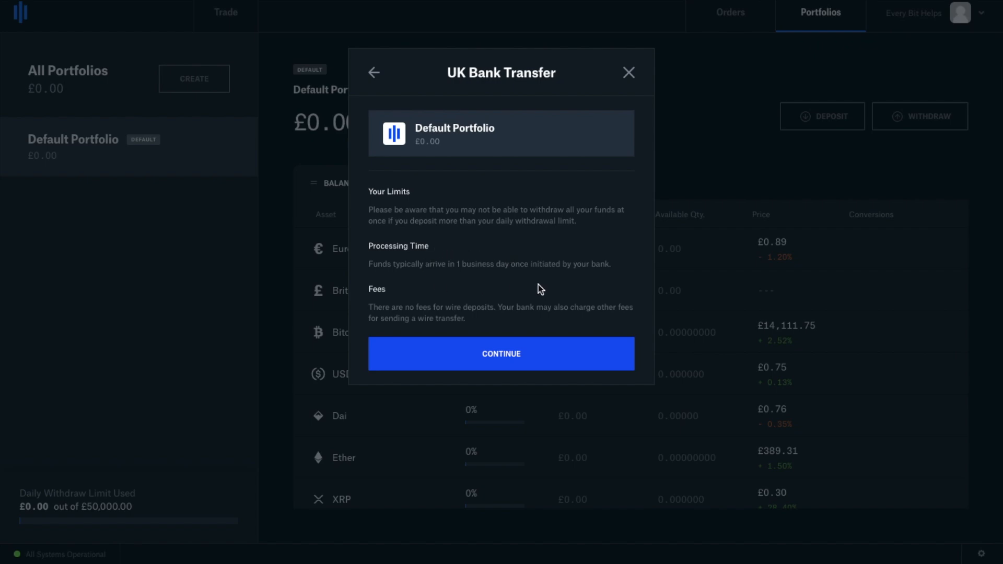
pyautogui.moveTo(567, 287)
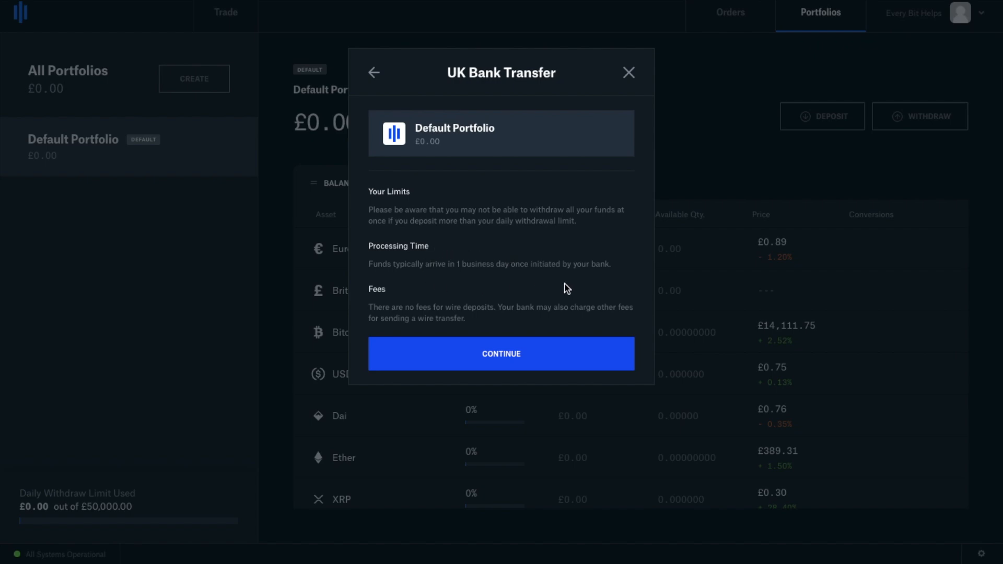
pyautogui.click(374, 73)
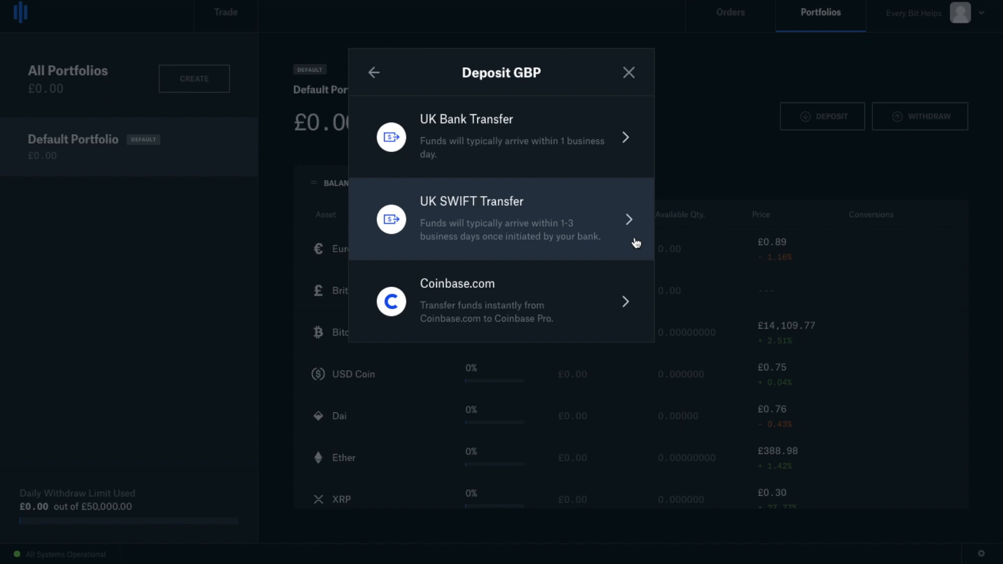
pyautogui.click(501, 219)
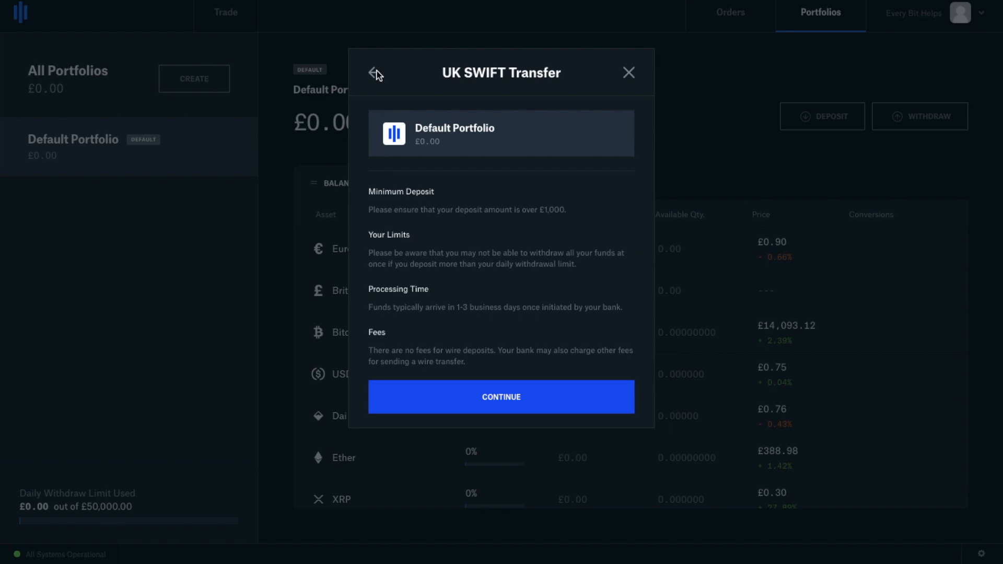
pyautogui.click(374, 73)
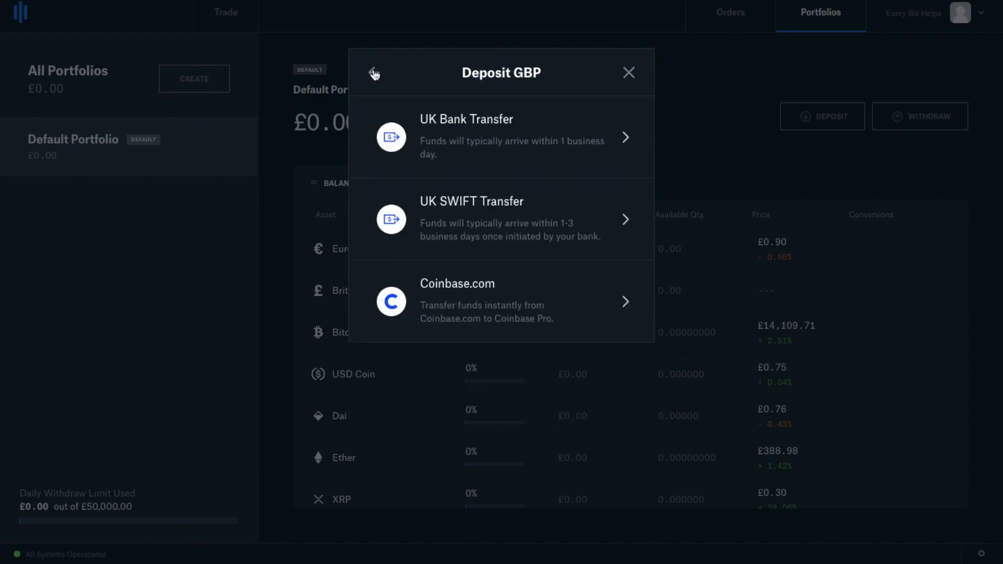
pyautogui.click(502, 301)
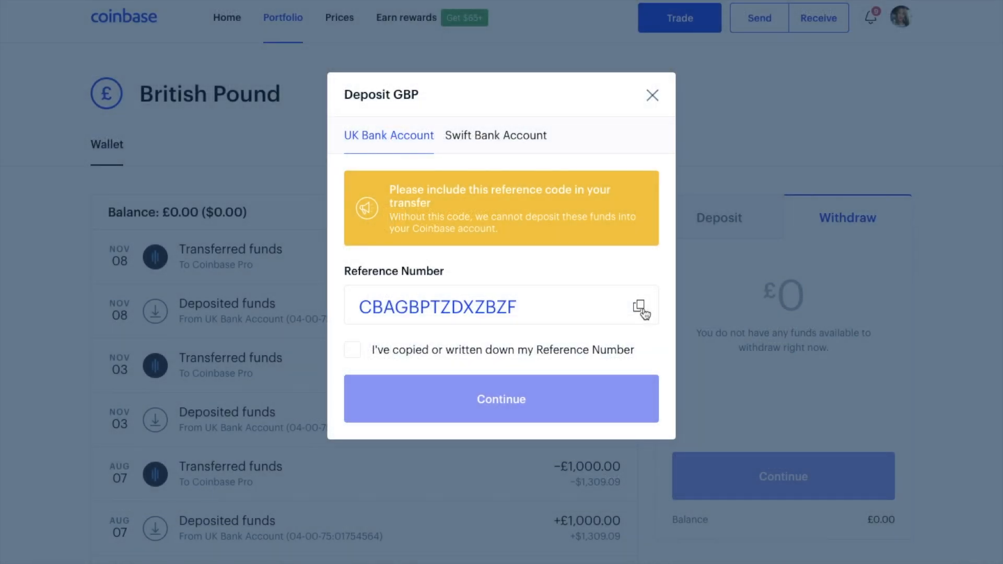
# - Acknowledge the reference number, review the £100 bank transfer, and send it to CB Payments Ltd
pyautogui.click(352, 350)
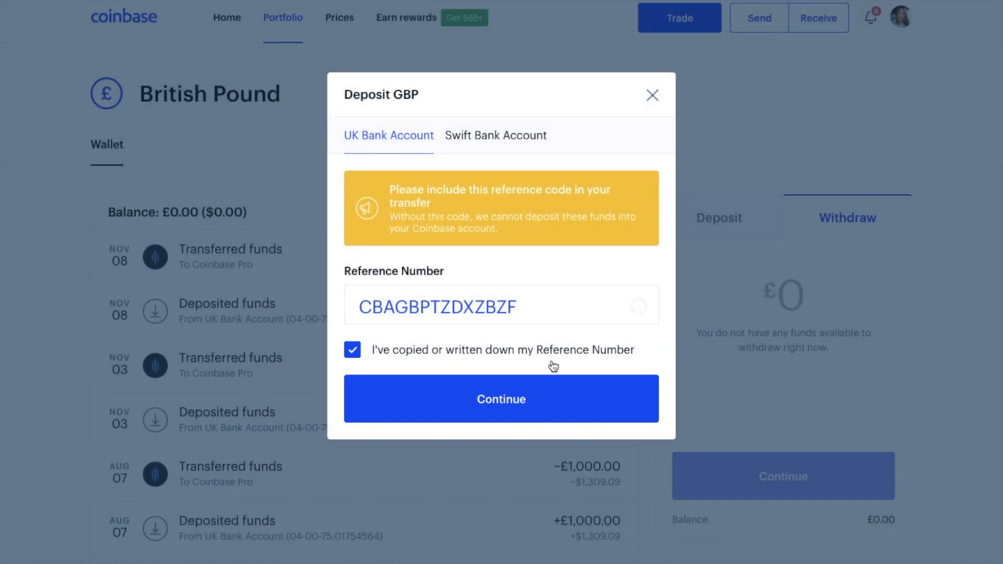
pyautogui.click(501, 399)
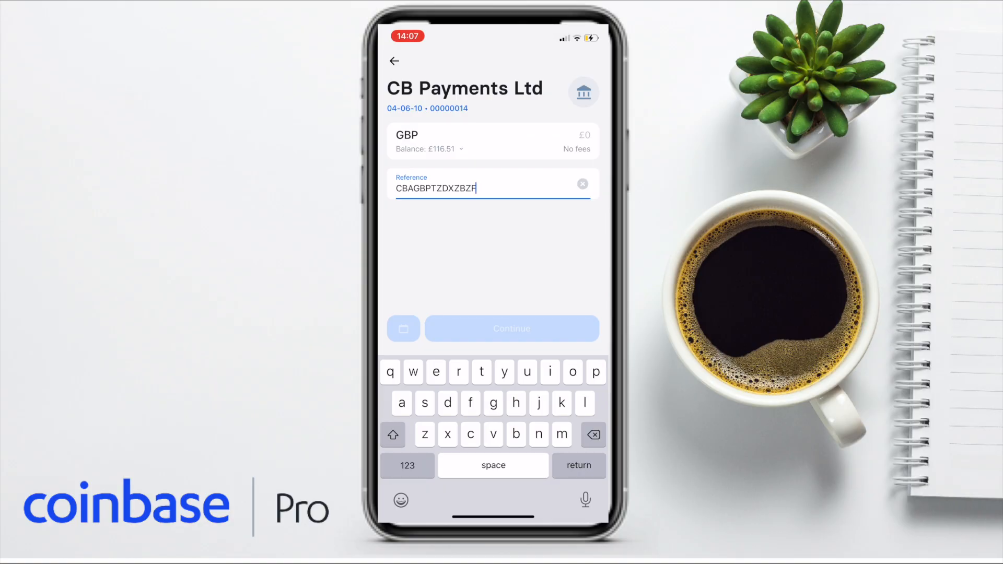
pyautogui.click(579, 135)
pyautogui.write('£100')
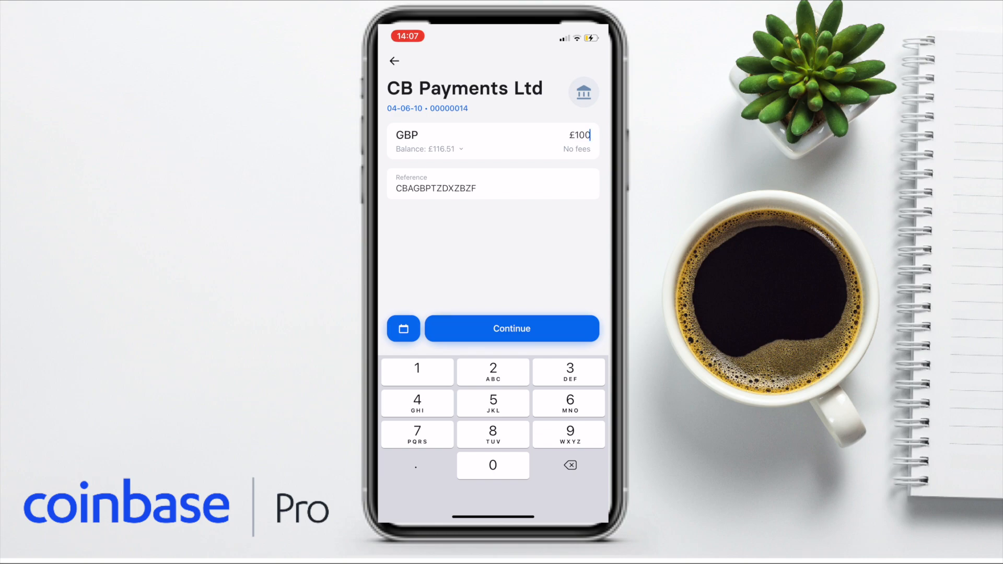
pyautogui.click(511, 328)
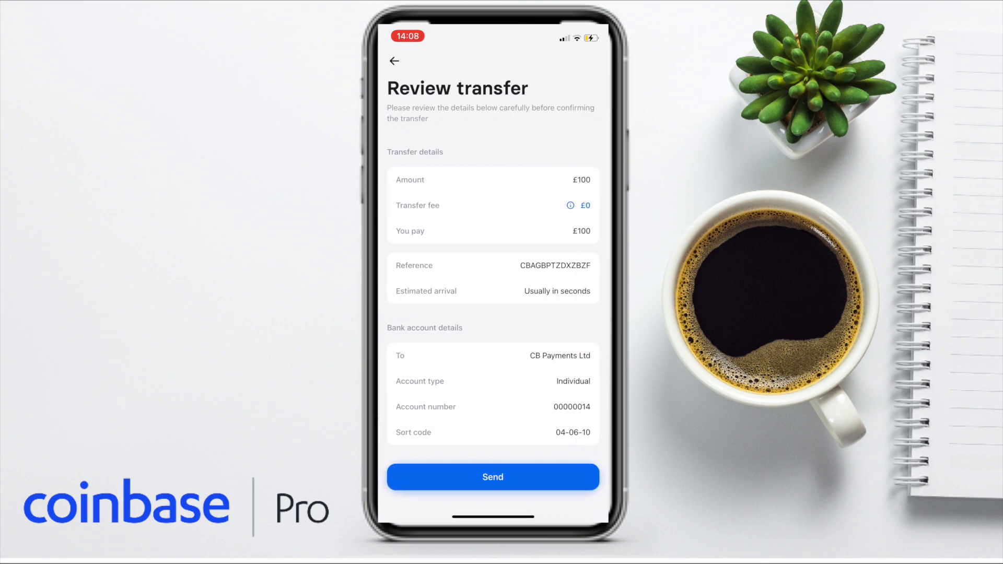
pyautogui.click(493, 477)
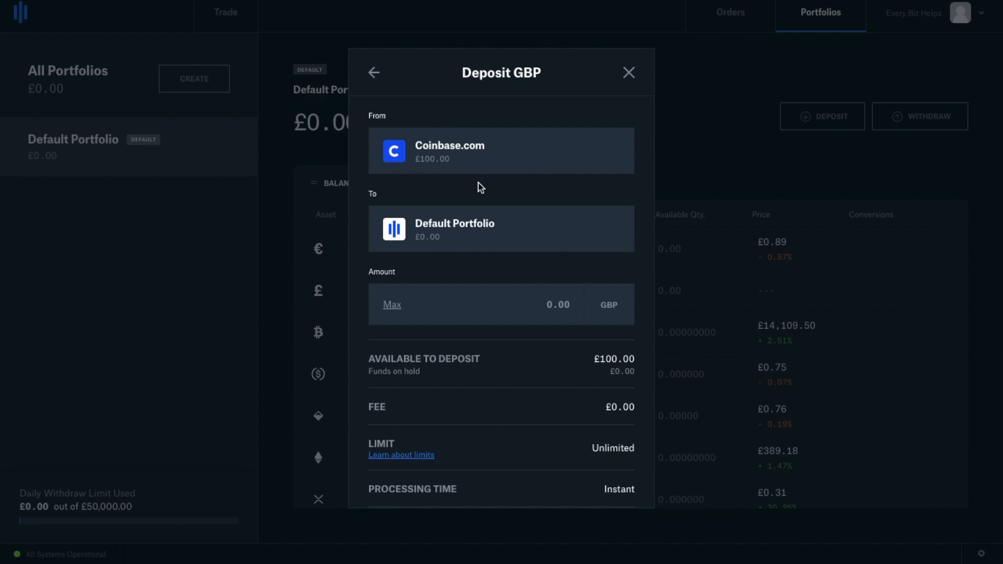
pyautogui.moveTo(394, 314)
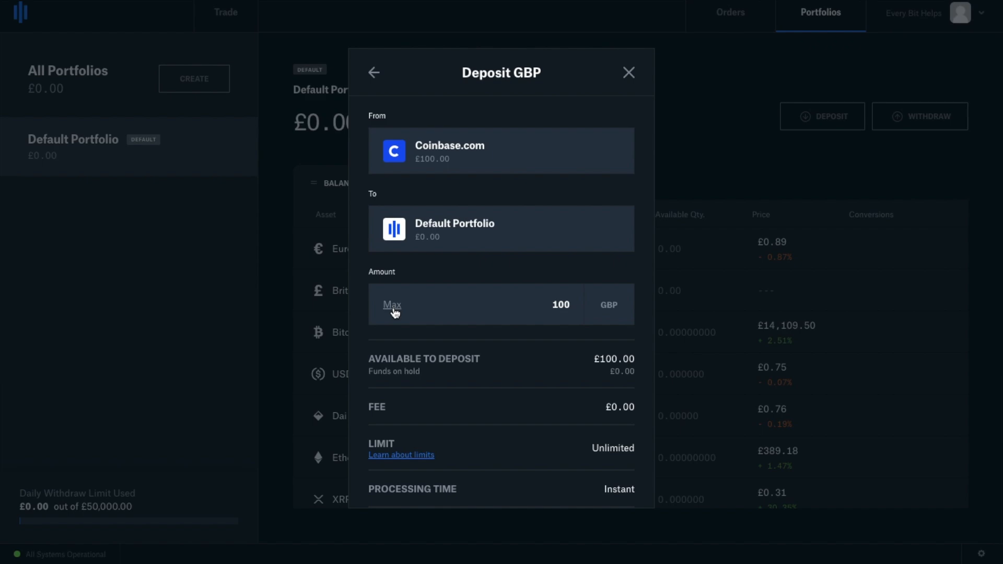
# - Submit the 100 GBP Coinbase.com deposit and dismiss the confirmation
pyautogui.scroll(-3)
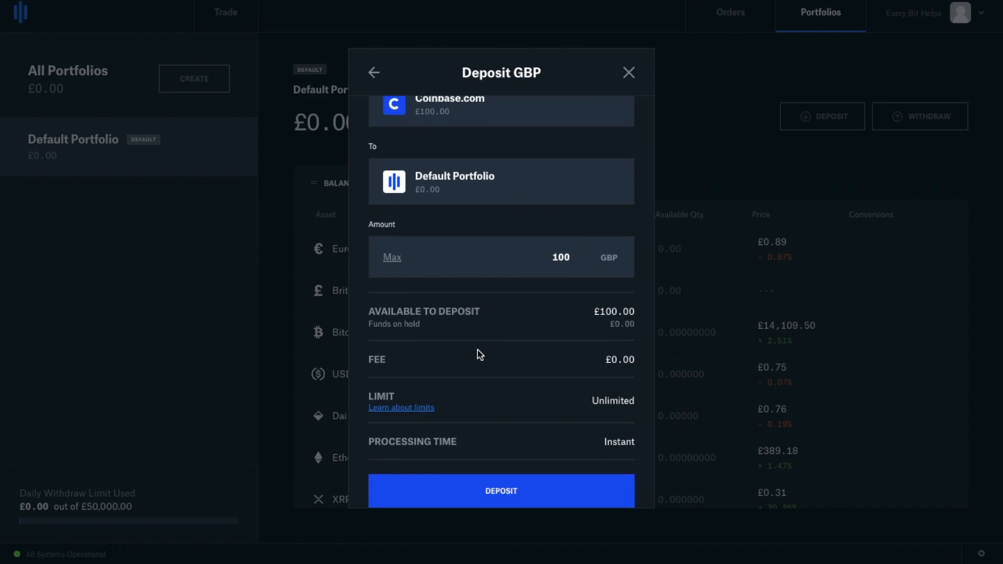
pyautogui.moveTo(516, 498)
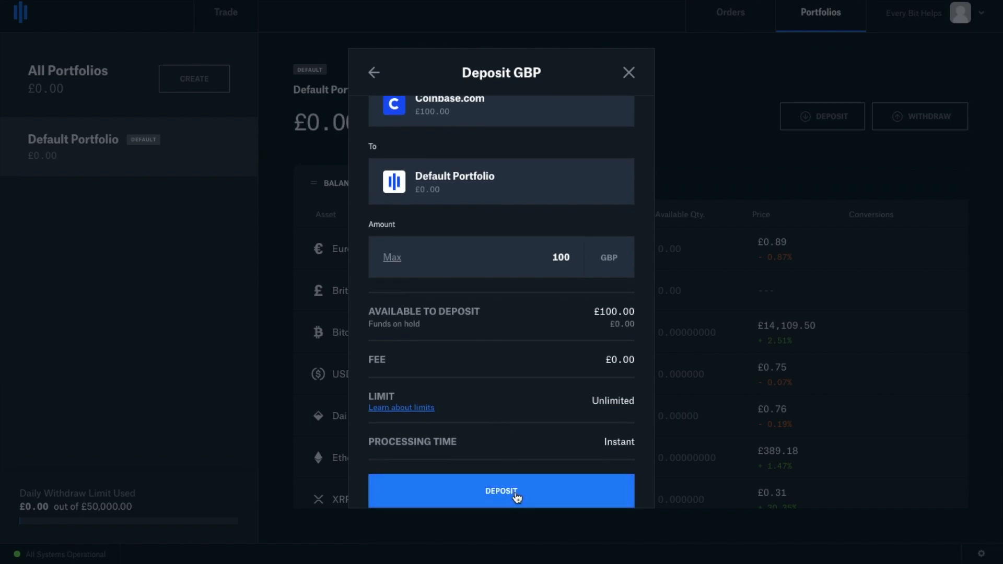
pyautogui.click(501, 491)
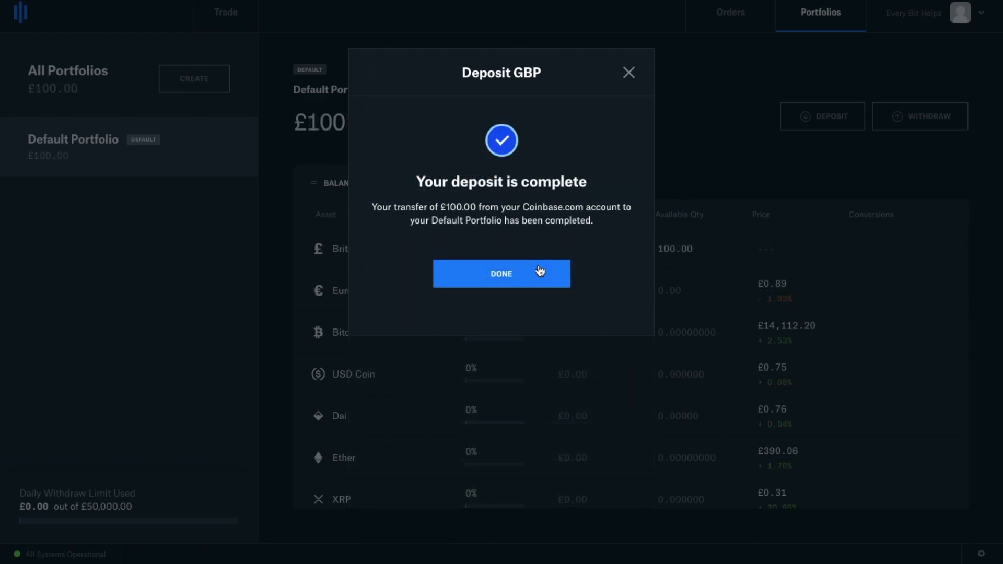
pyautogui.click(501, 274)
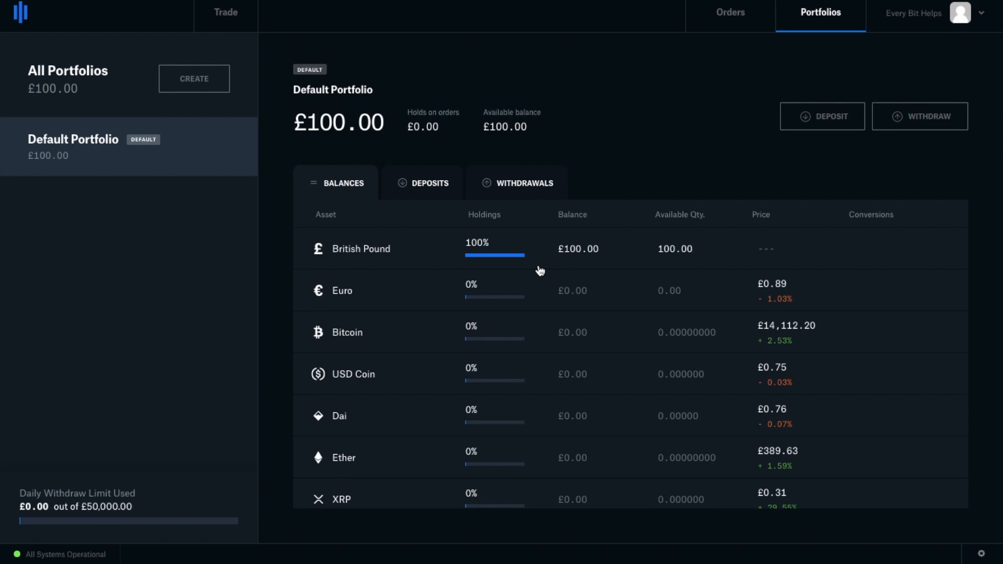
pyautogui.moveTo(235, 19)
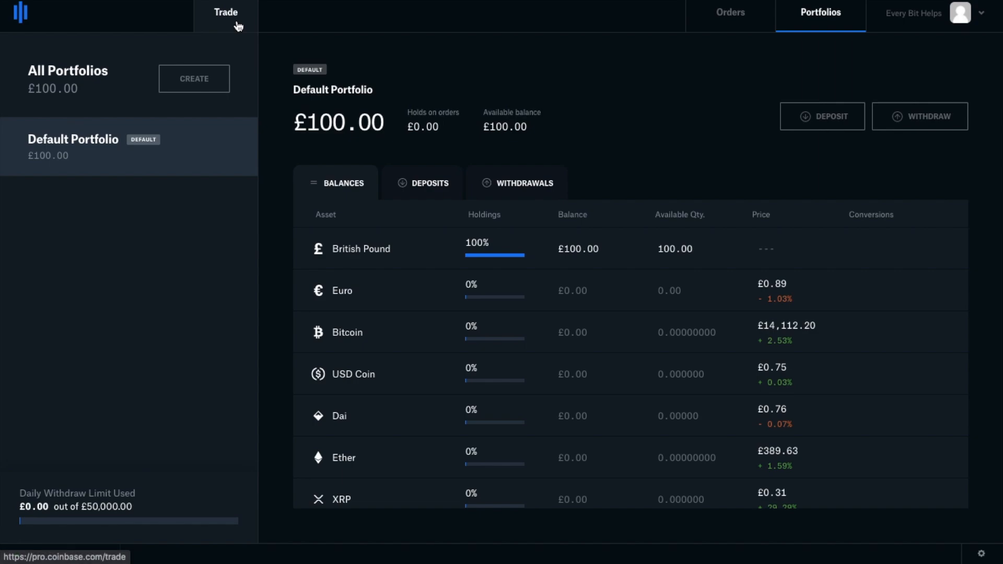
# - Go to Trade, scroll the Select Market list, and close it on BTC-GBP
pyautogui.click(225, 12)
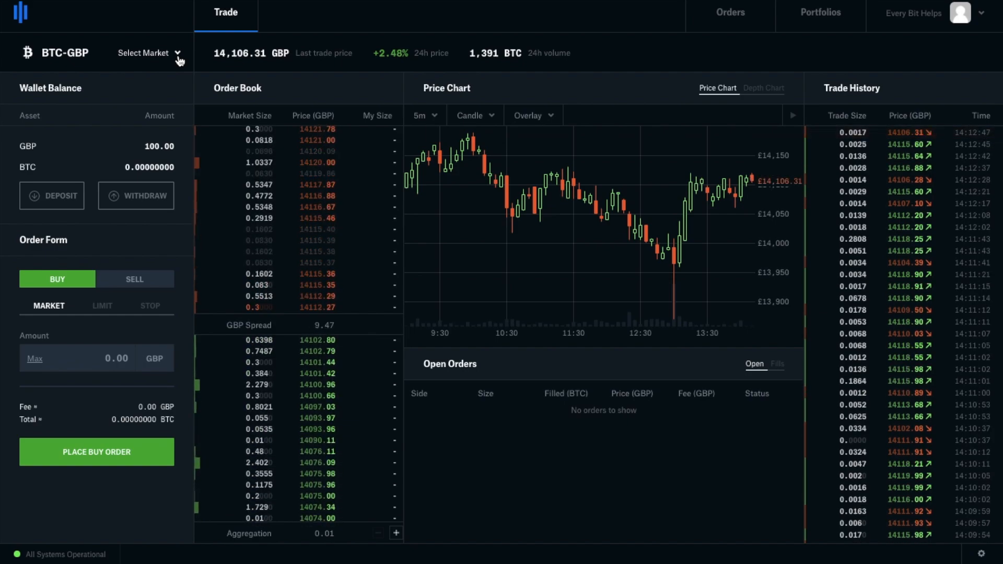
pyautogui.click(149, 52)
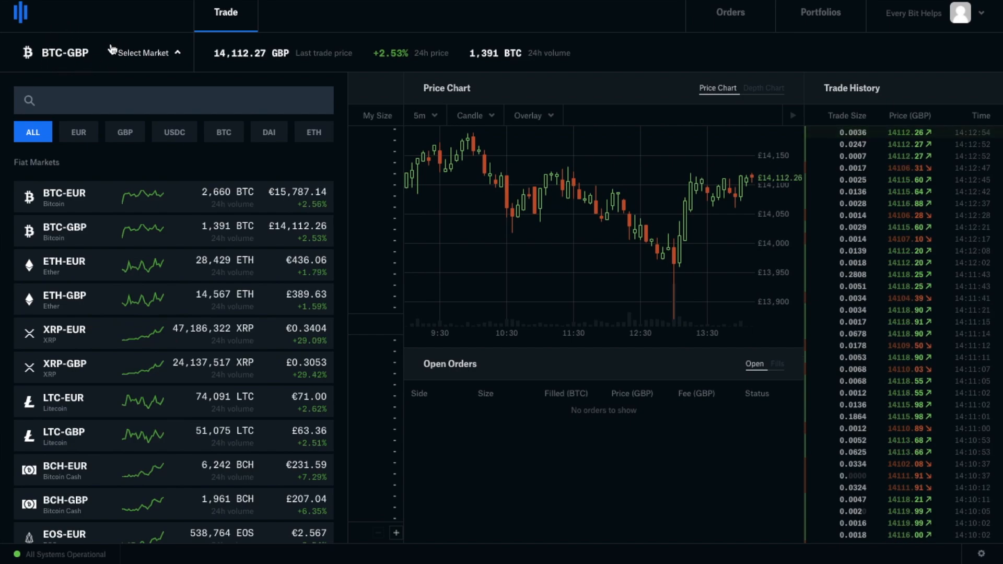
pyautogui.moveTo(220, 367)
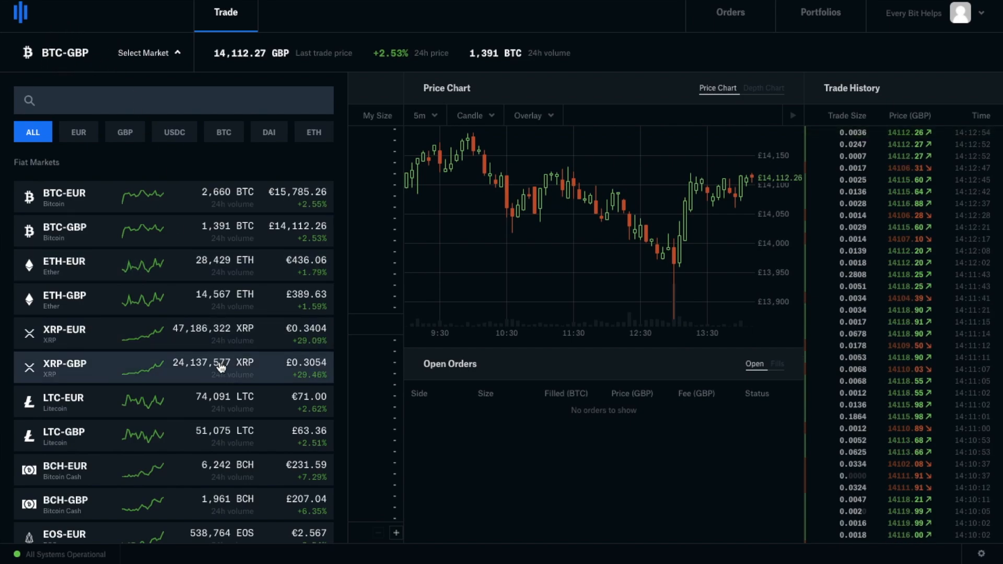
pyautogui.scroll(-3)
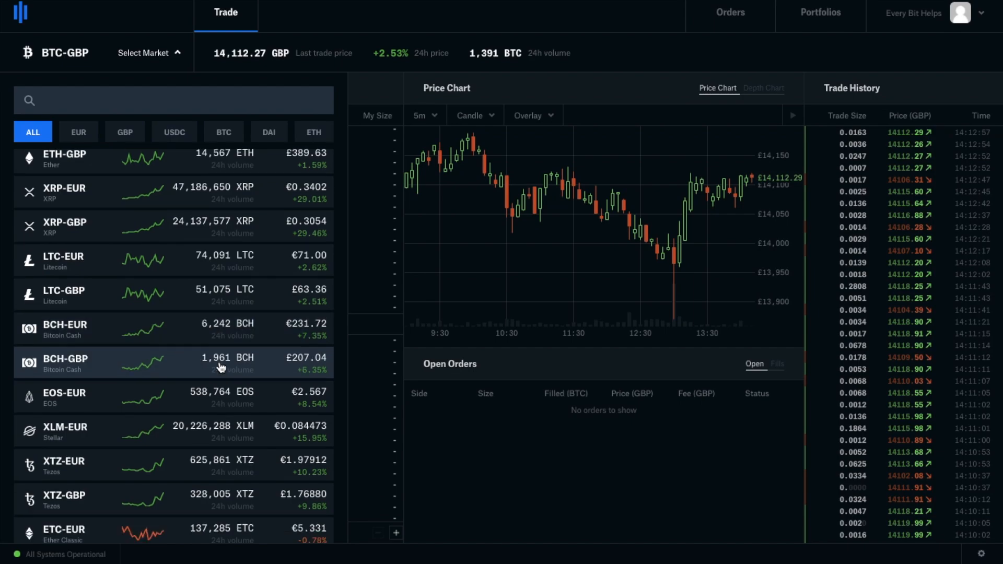
pyautogui.scroll(-3)
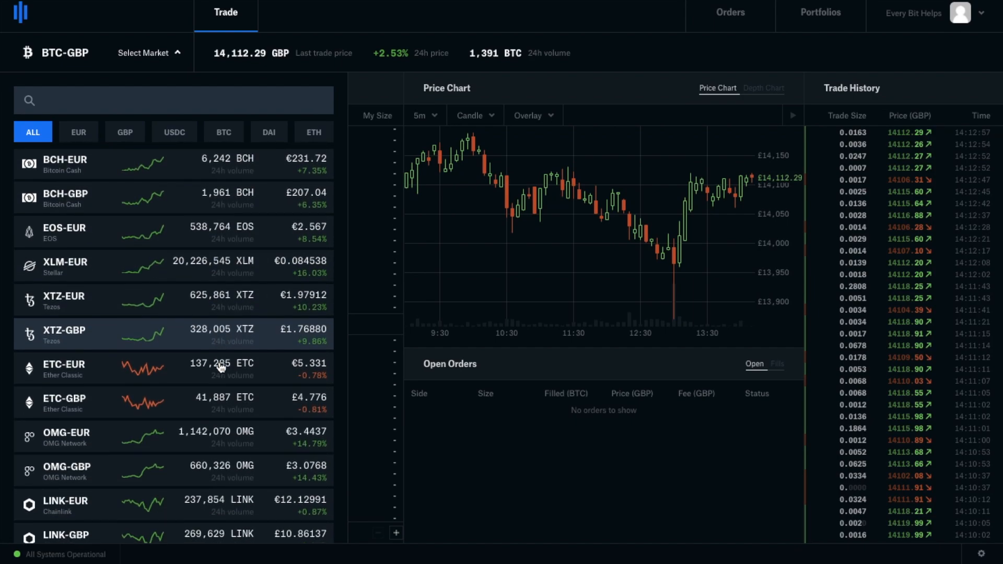
pyautogui.click(149, 52)
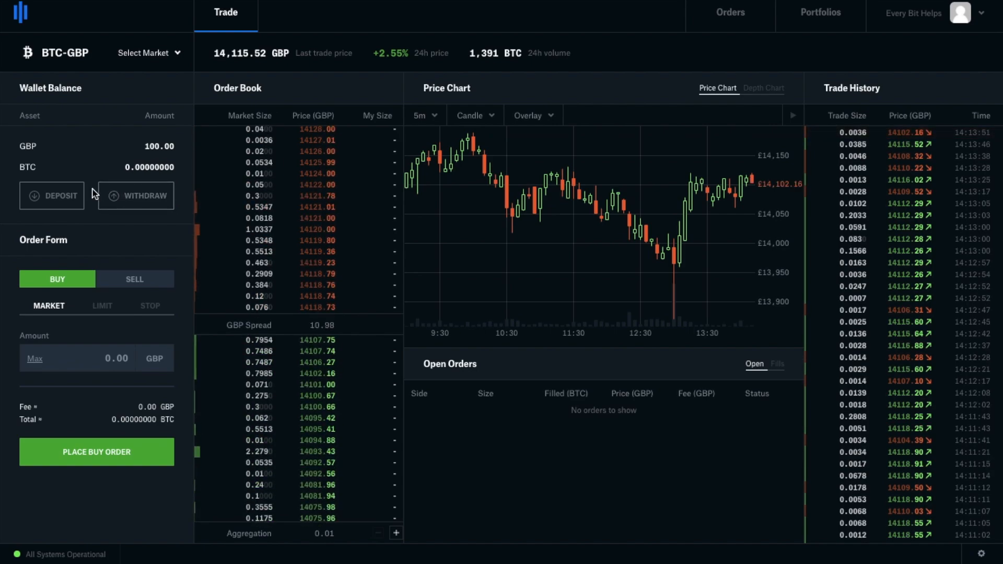
pyautogui.moveTo(146, 205)
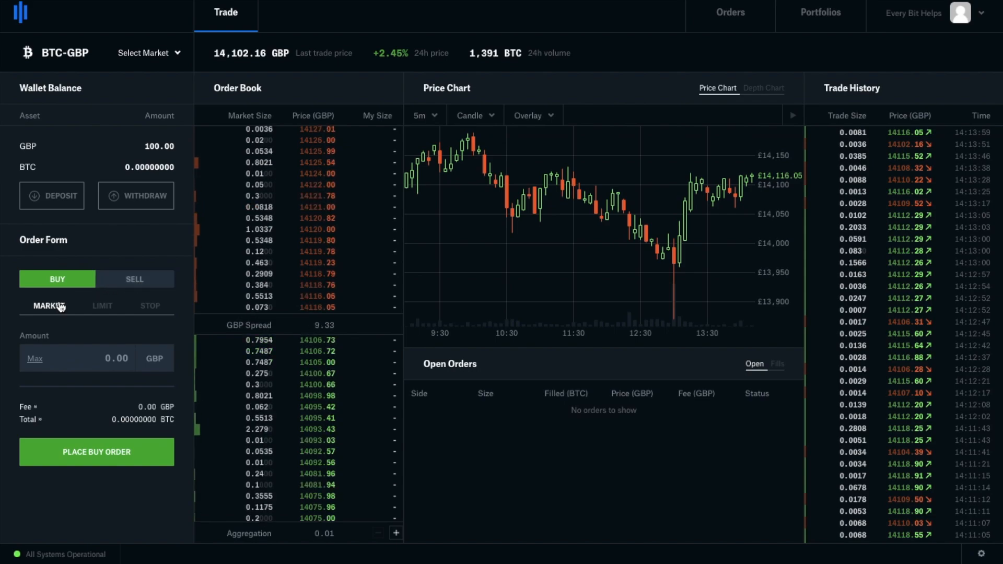
pyautogui.moveTo(172, 327)
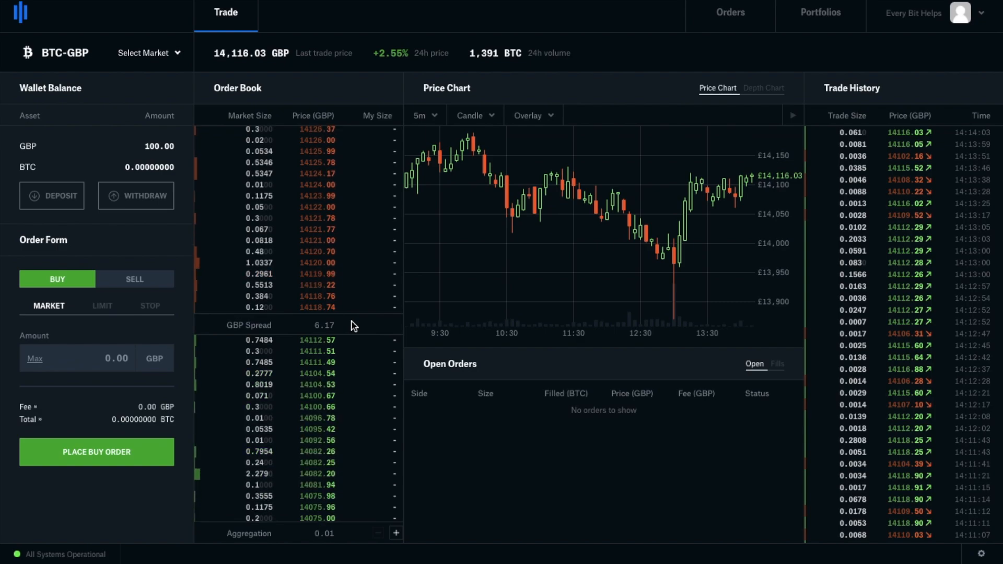
pyautogui.moveTo(621, 158)
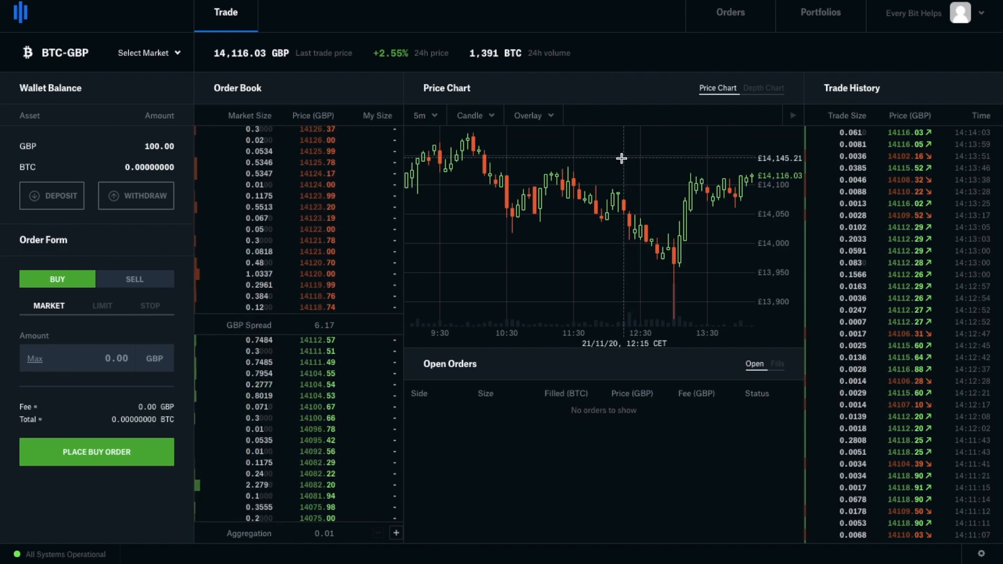
pyautogui.moveTo(634, 262)
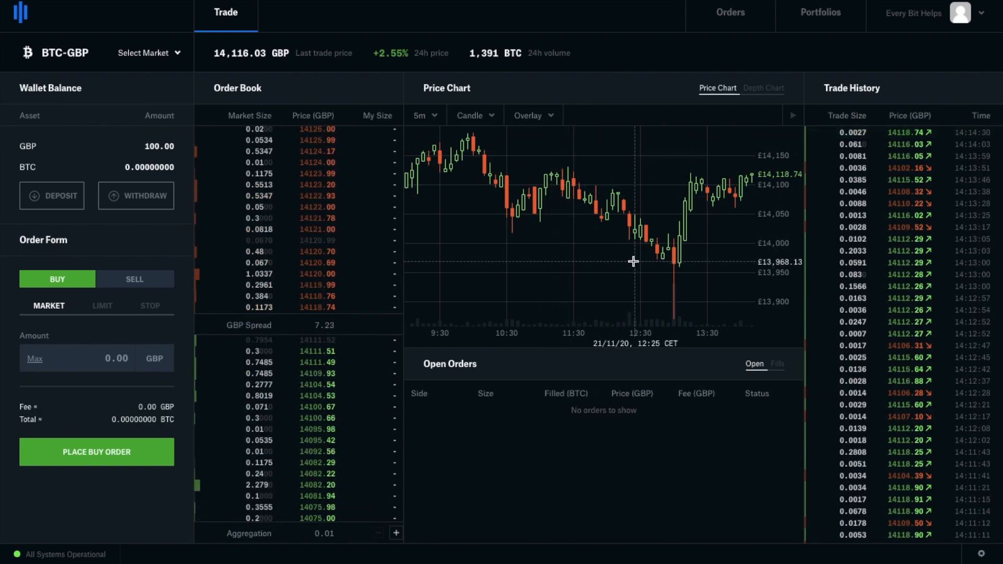
pyautogui.moveTo(613, 228)
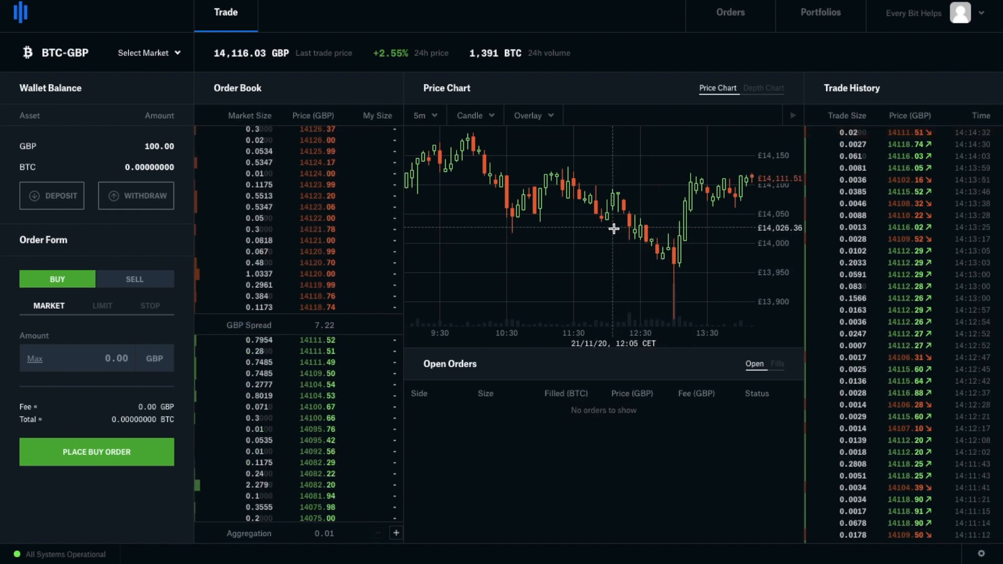
pyautogui.moveTo(570, 314)
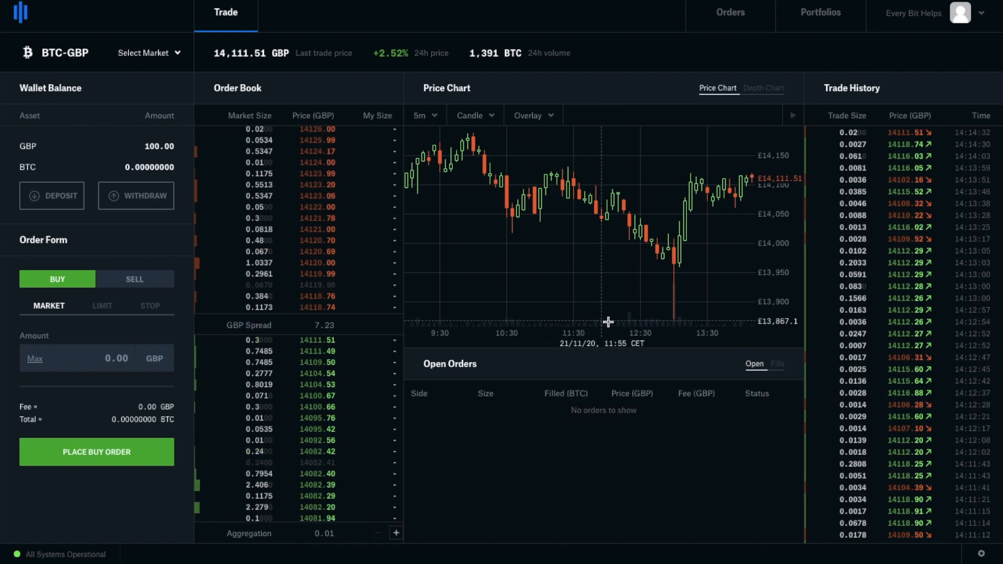
pyautogui.moveTo(787, 233)
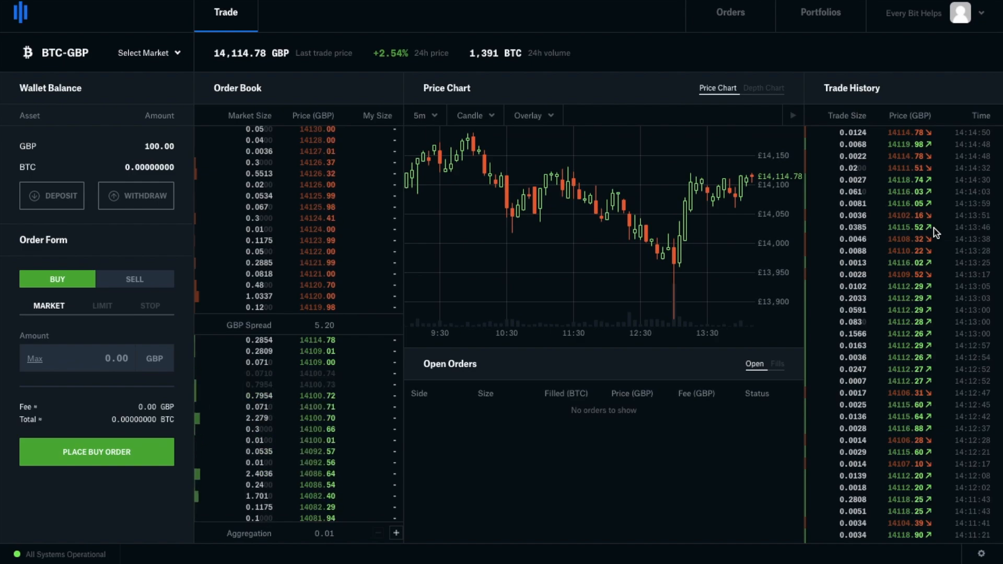
pyautogui.moveTo(689, 179)
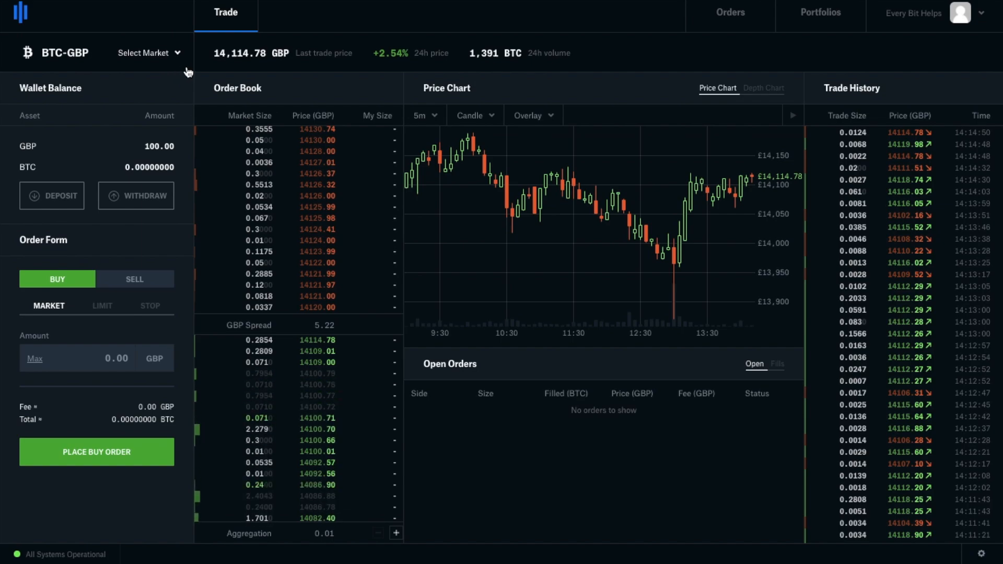
pyautogui.click(149, 52)
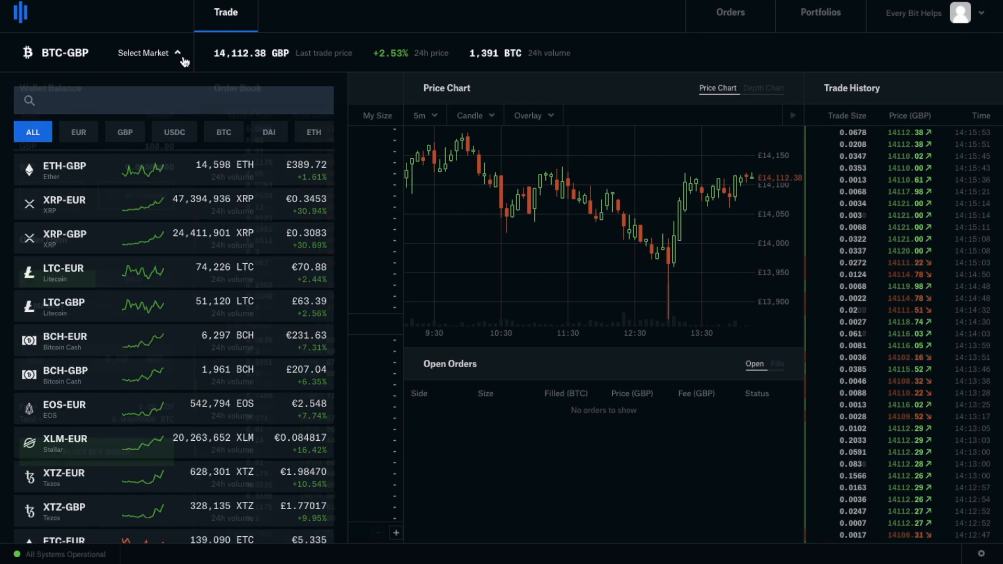
pyautogui.click(149, 52)
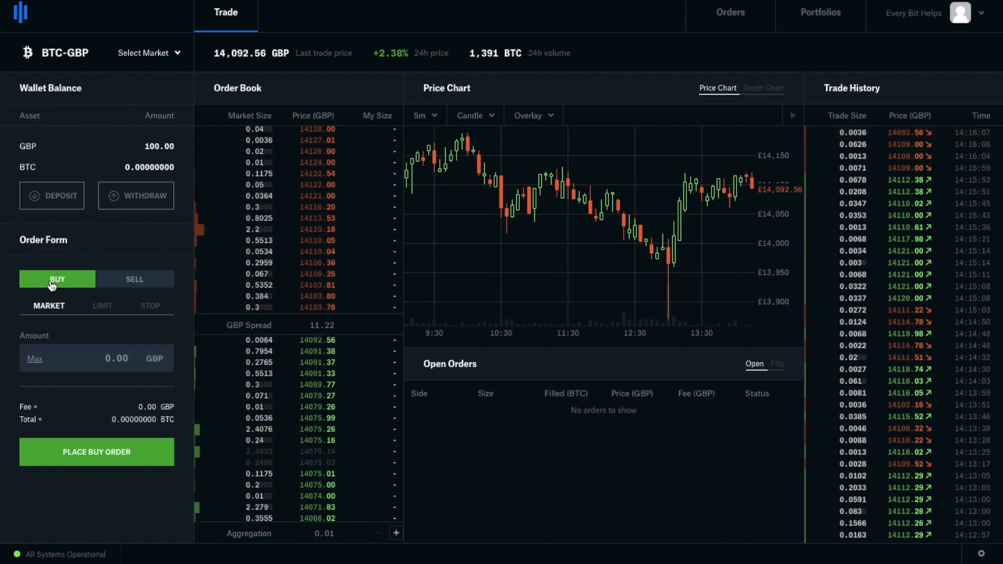
pyautogui.moveTo(107, 311)
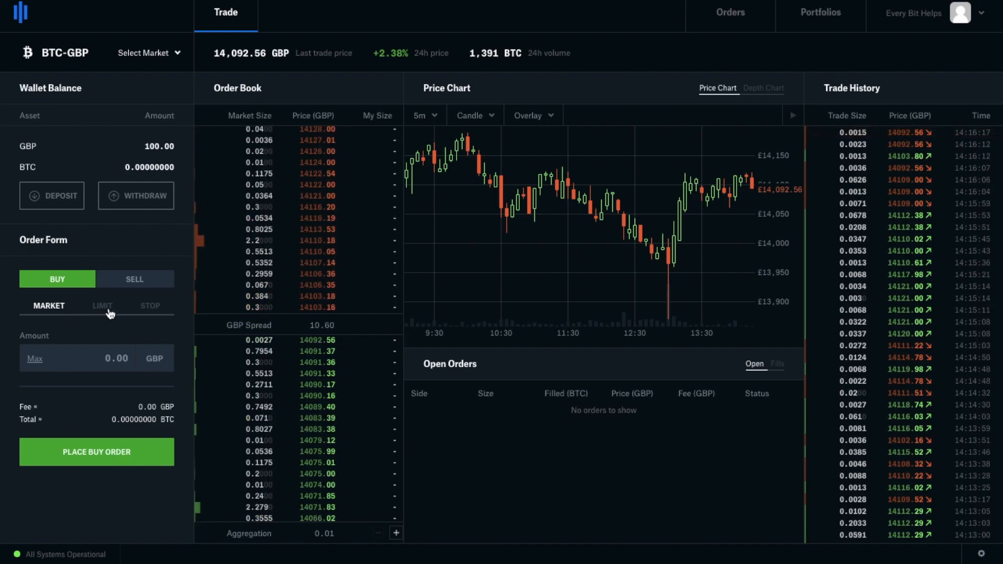
pyautogui.click(102, 305)
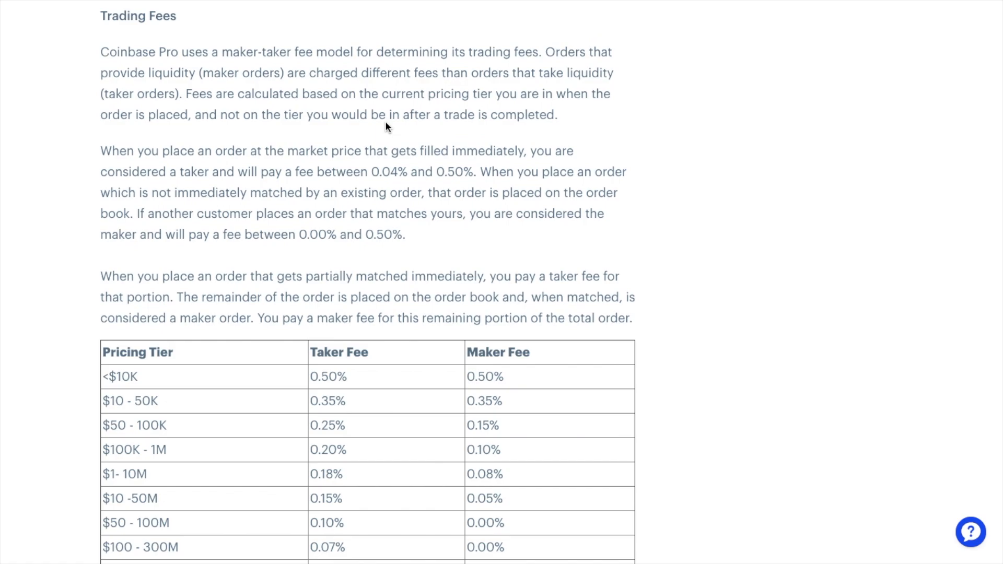
pyautogui.moveTo(194, 432)
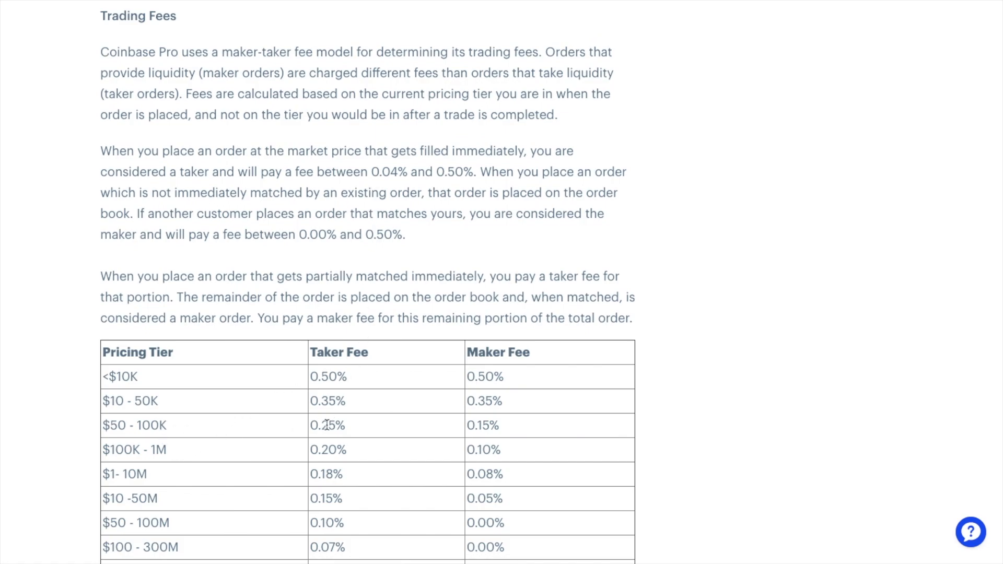
pyautogui.moveTo(392, 439)
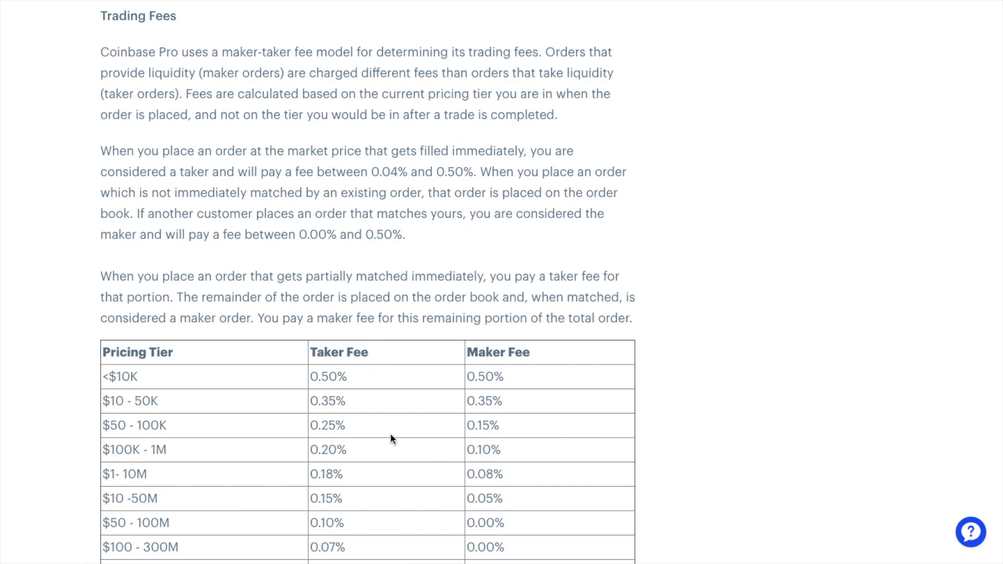
pyautogui.moveTo(539, 442)
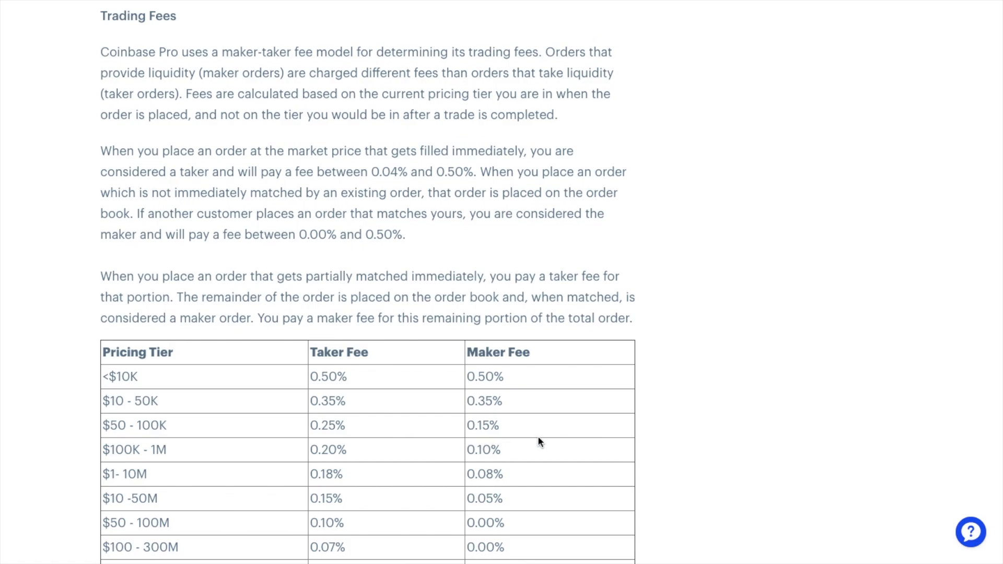
pyautogui.moveTo(320, 376)
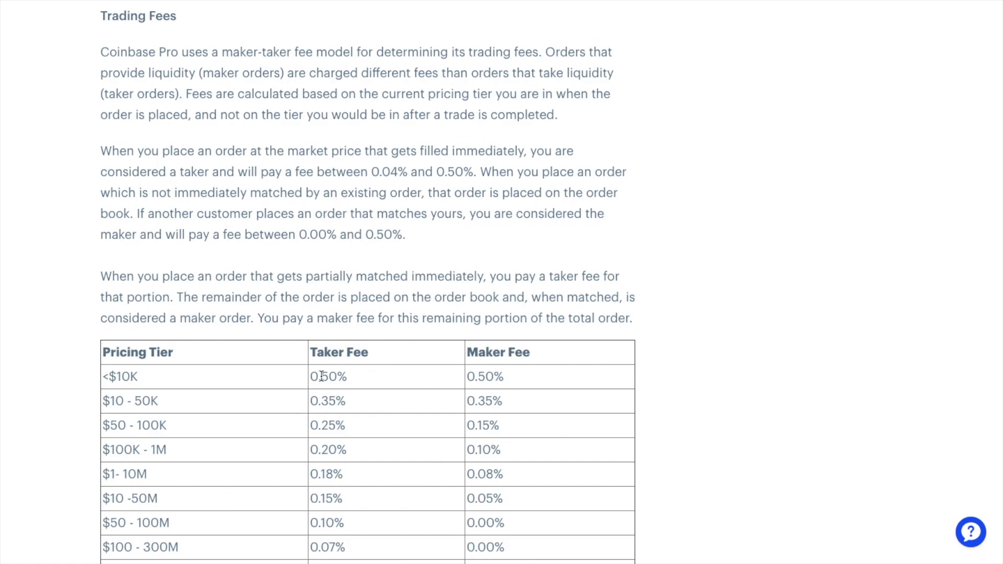
pyautogui.moveTo(552, 382)
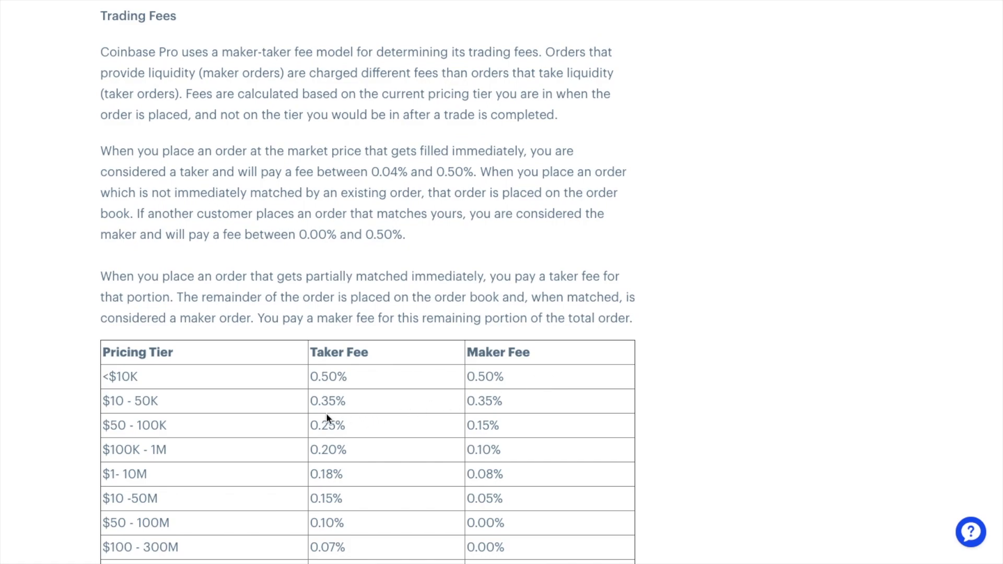
pyautogui.moveTo(509, 408)
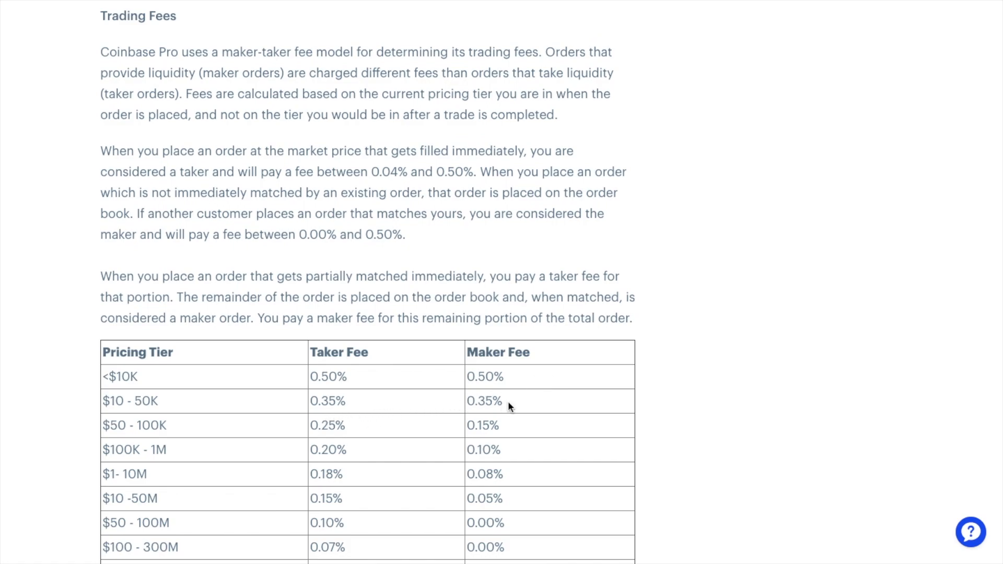
pyautogui.moveTo(376, 356)
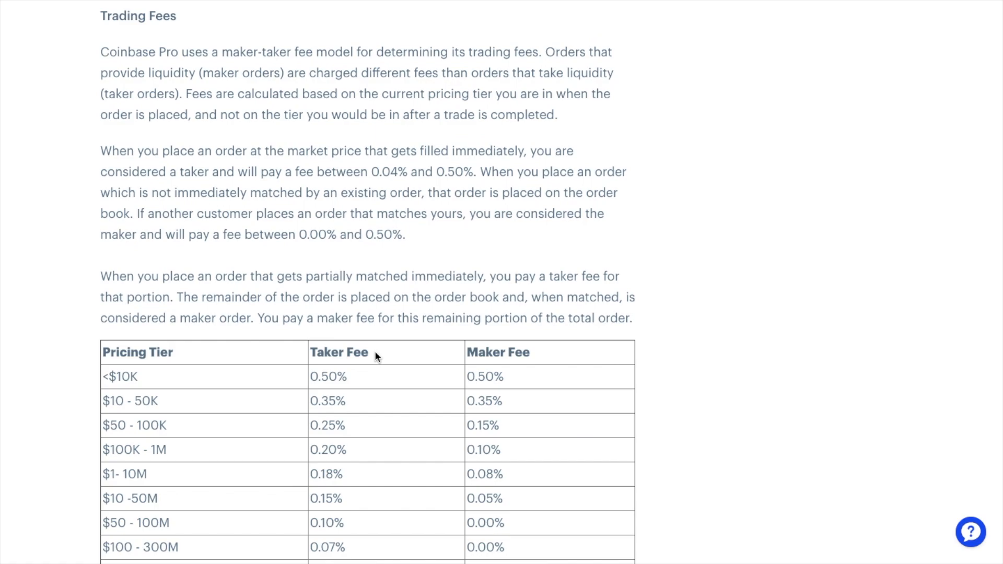
pyautogui.moveTo(451, 350)
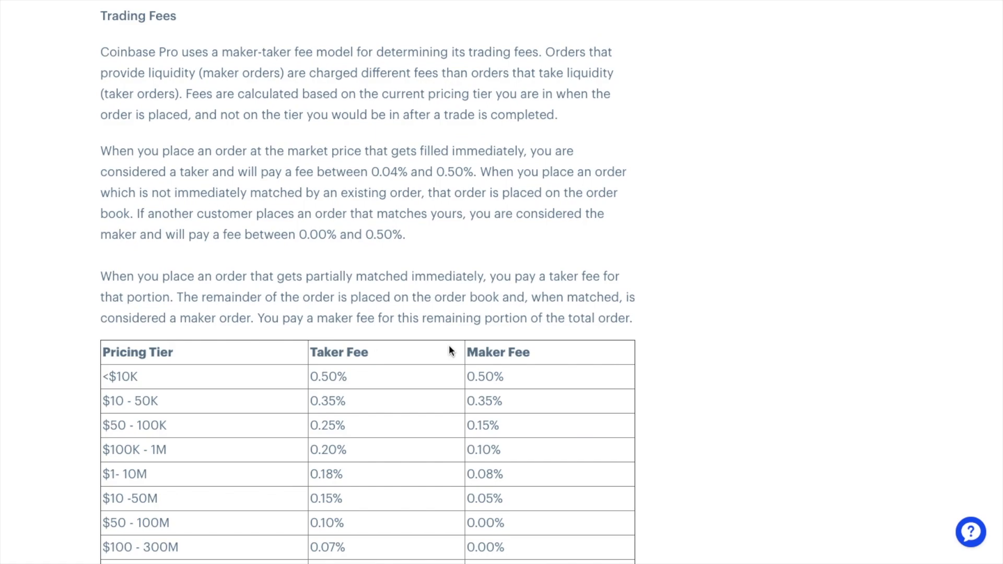
pyautogui.moveTo(579, 357)
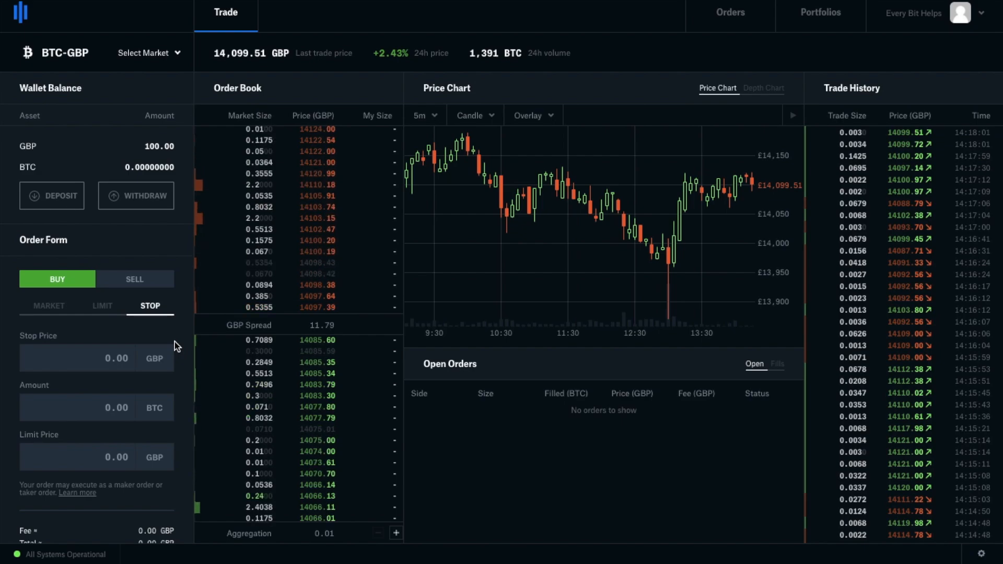
# - Switch the order form from Stop back to Market
pyautogui.click(48, 306)
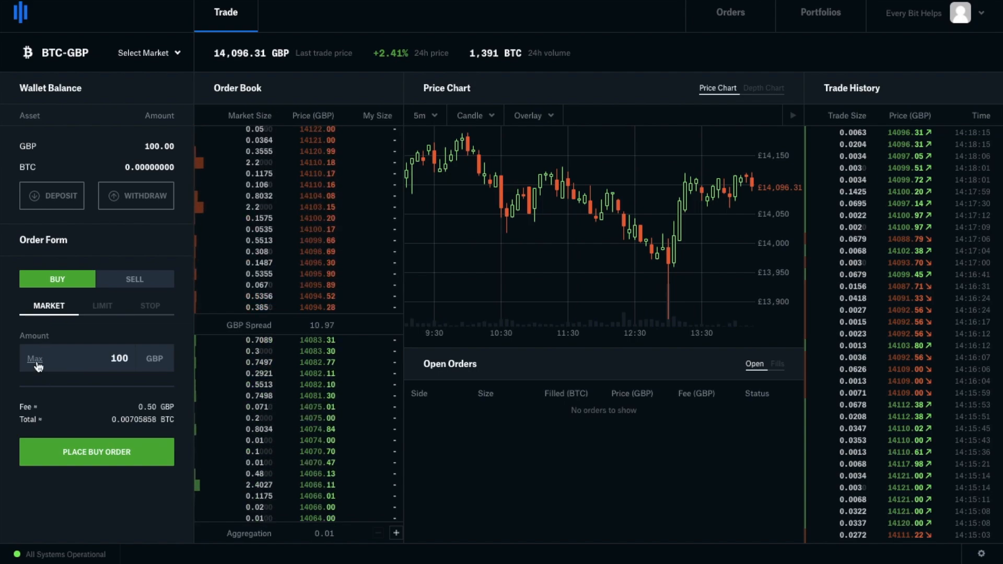
pyautogui.moveTo(72, 410)
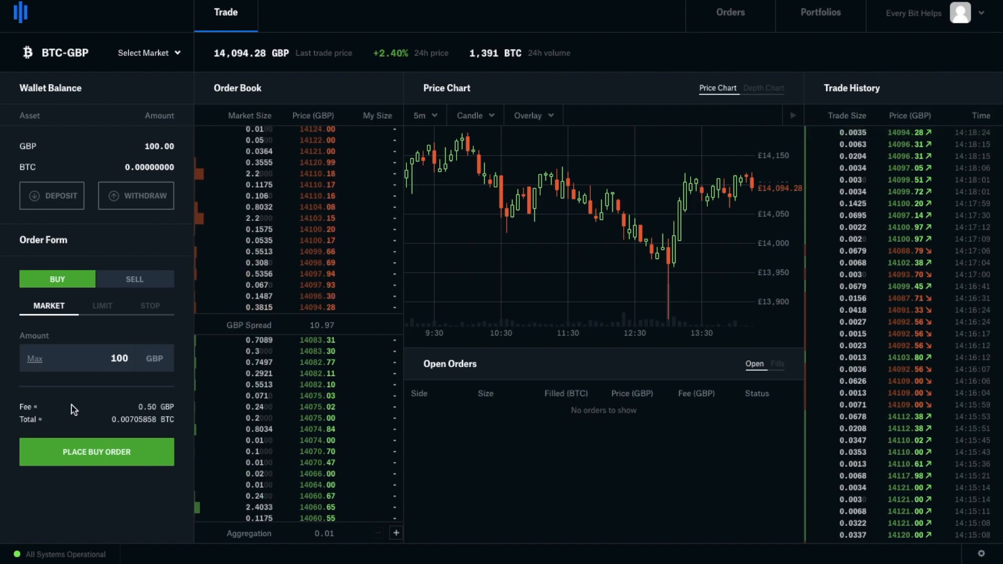
pyautogui.moveTo(135, 417)
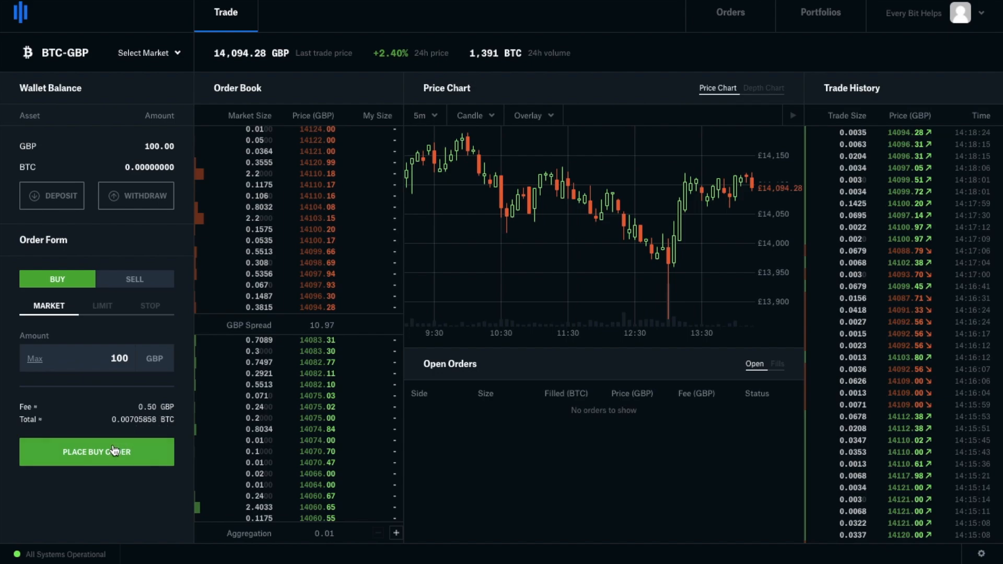
pyautogui.moveTo(176, 428)
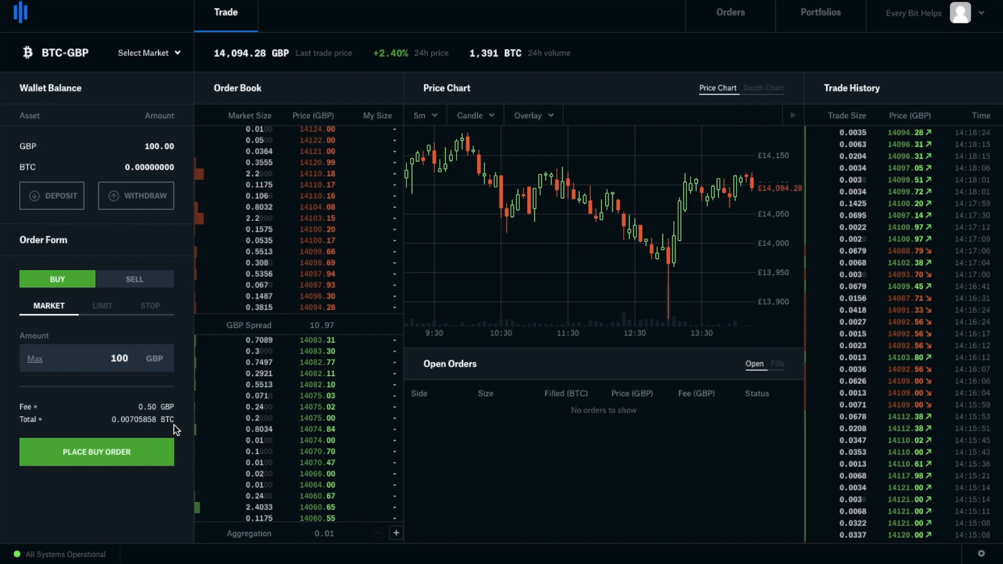
pyautogui.moveTo(103, 314)
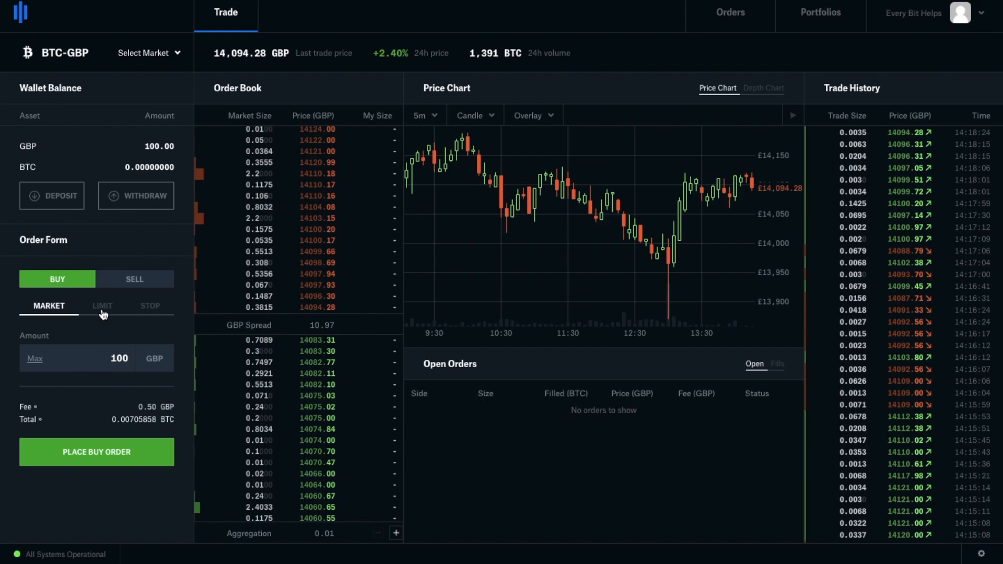
# - Place a limit buy for 0.007 BTC at 14116.0 GBP from the order book
pyautogui.click(103, 305)
pyautogui.write('0.007')
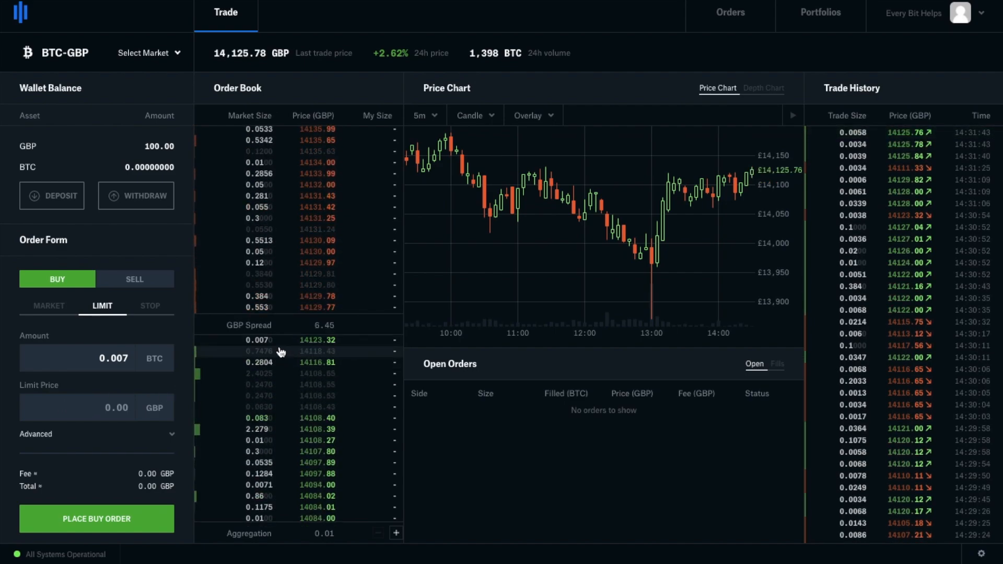
pyautogui.click(317, 350)
pyautogui.write('14116')
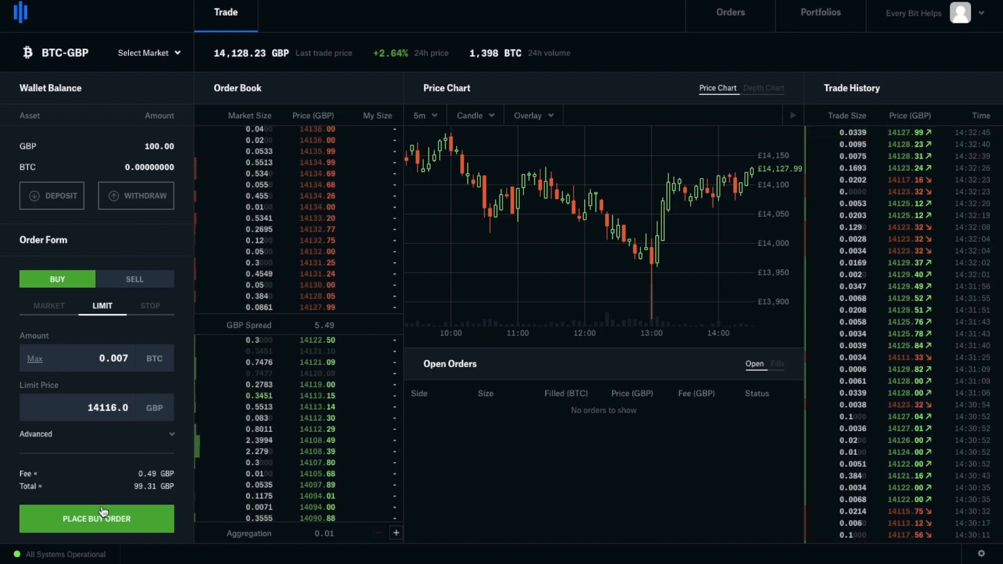
pyautogui.click(97, 519)
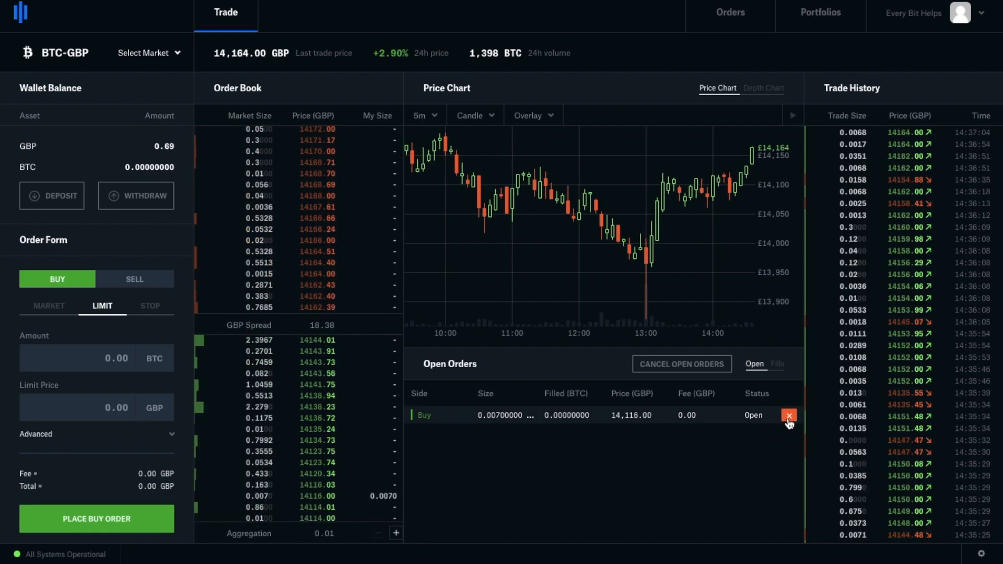
# - Cancel the £14,116 order and buy 0.007 BTC at a new order-book price
pyautogui.click(788, 416)
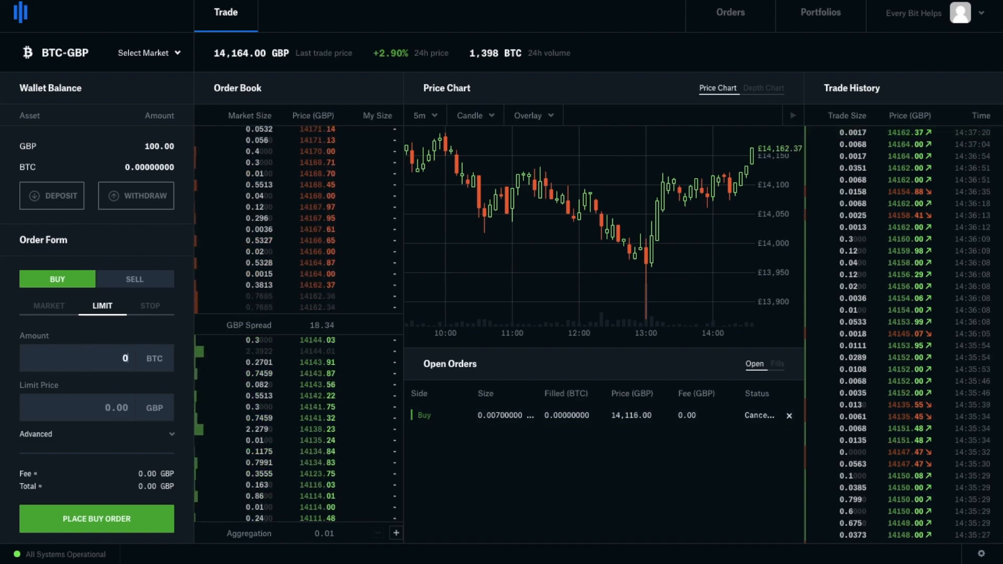
pyautogui.write('0.007')
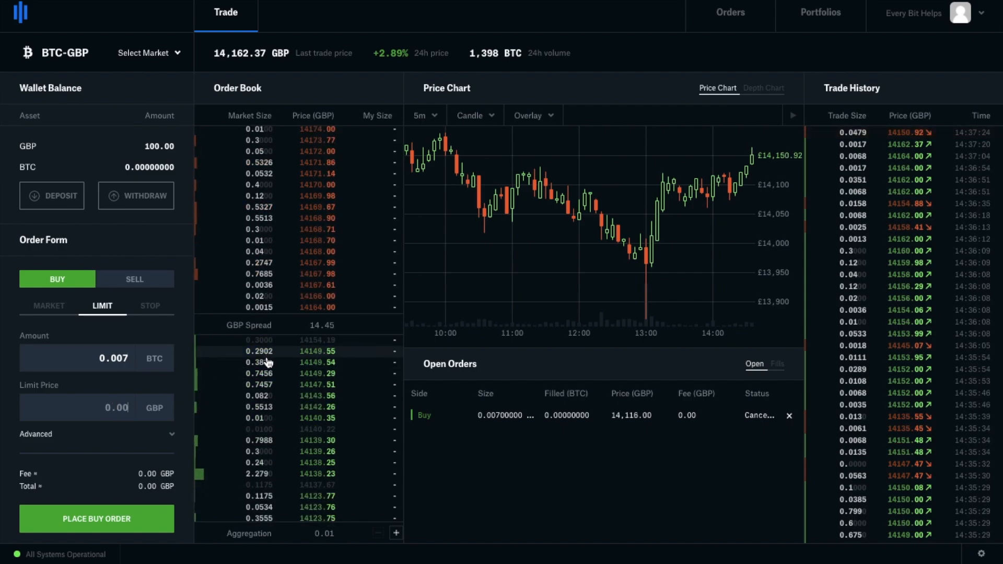
pyautogui.click(317, 384)
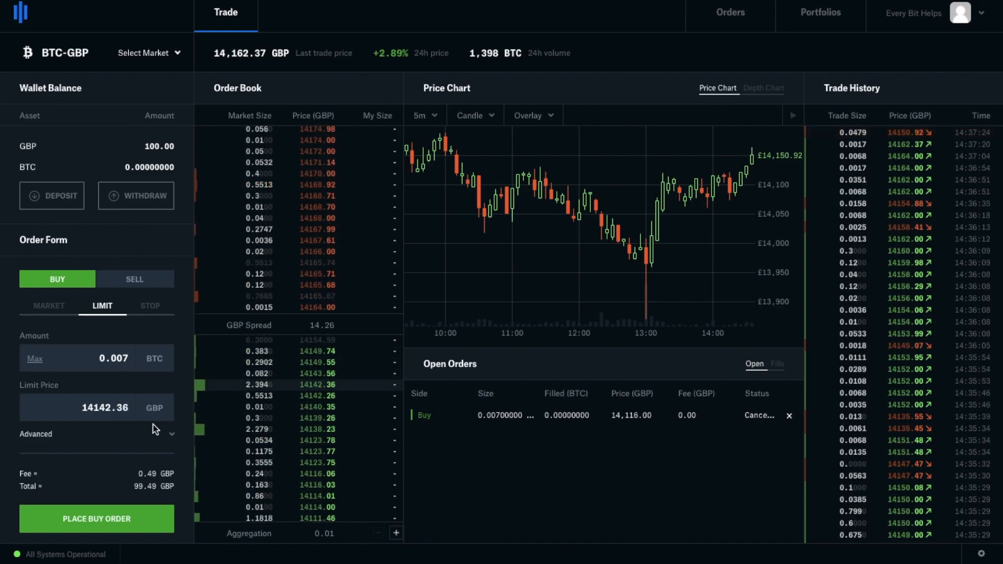
pyautogui.click(777, 364)
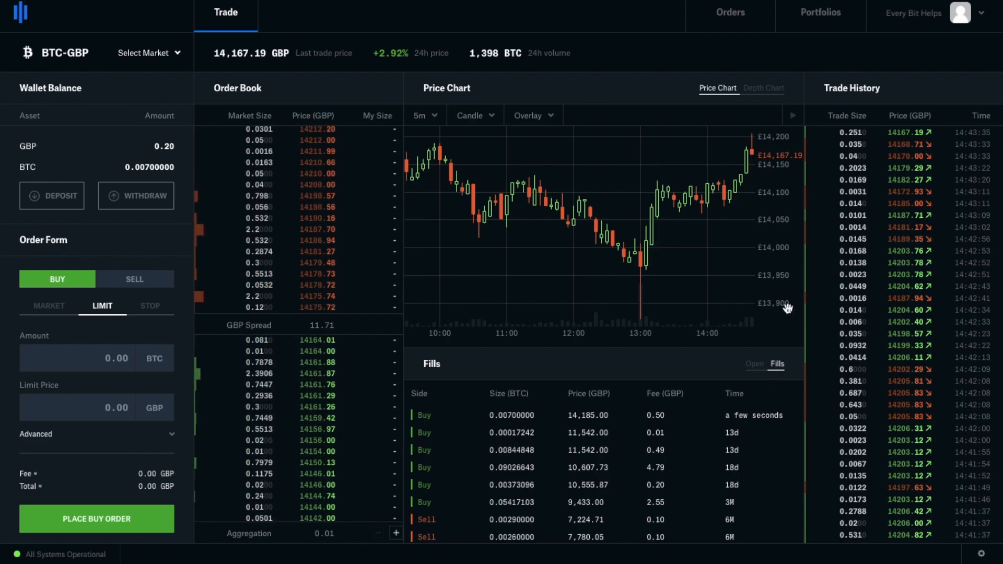
# - Show the Filled tab on the Orders page, topped by 0.007 BTC at £14,185
pyautogui.click(730, 12)
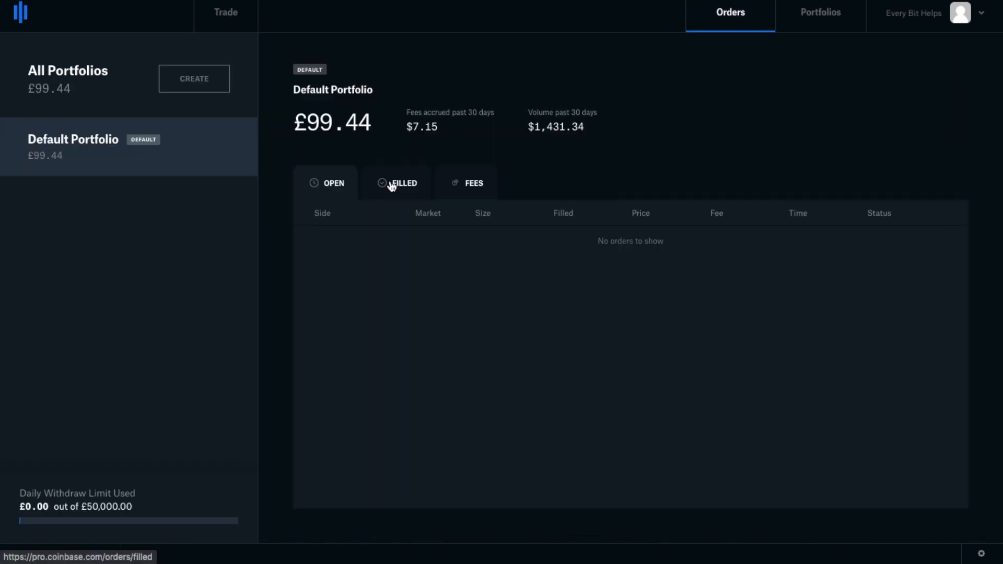
pyautogui.click(402, 183)
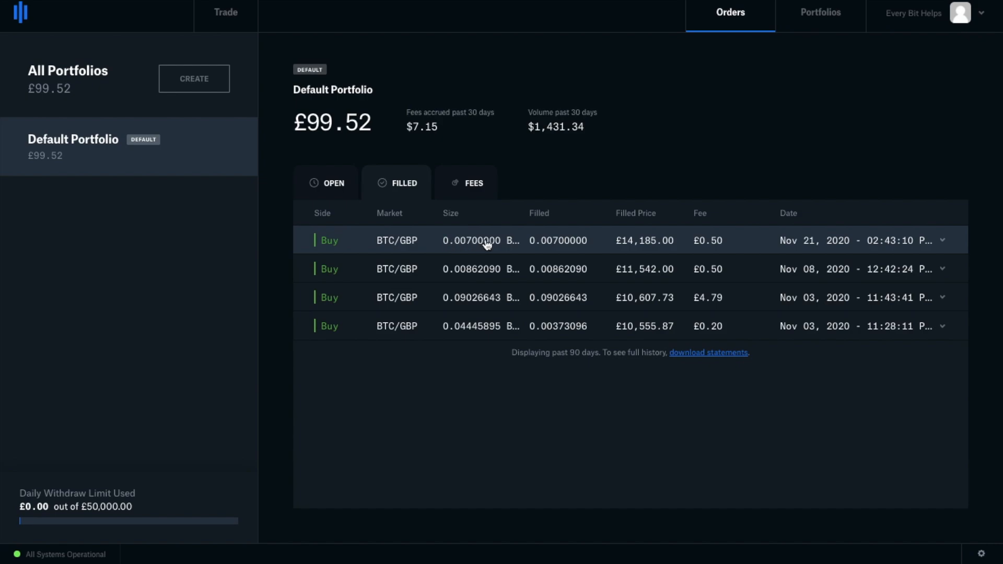
pyautogui.moveTo(650, 234)
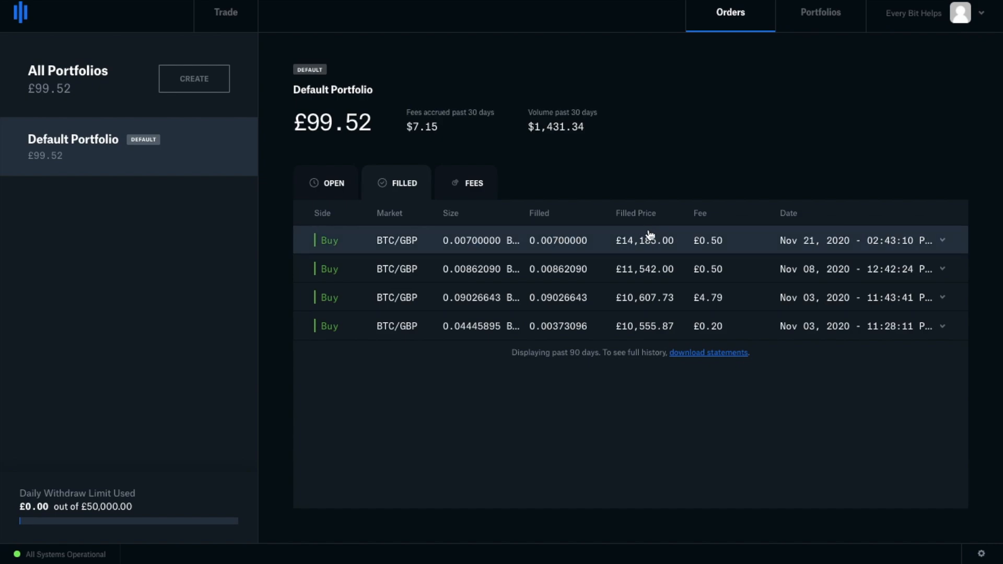
pyautogui.moveTo(668, 245)
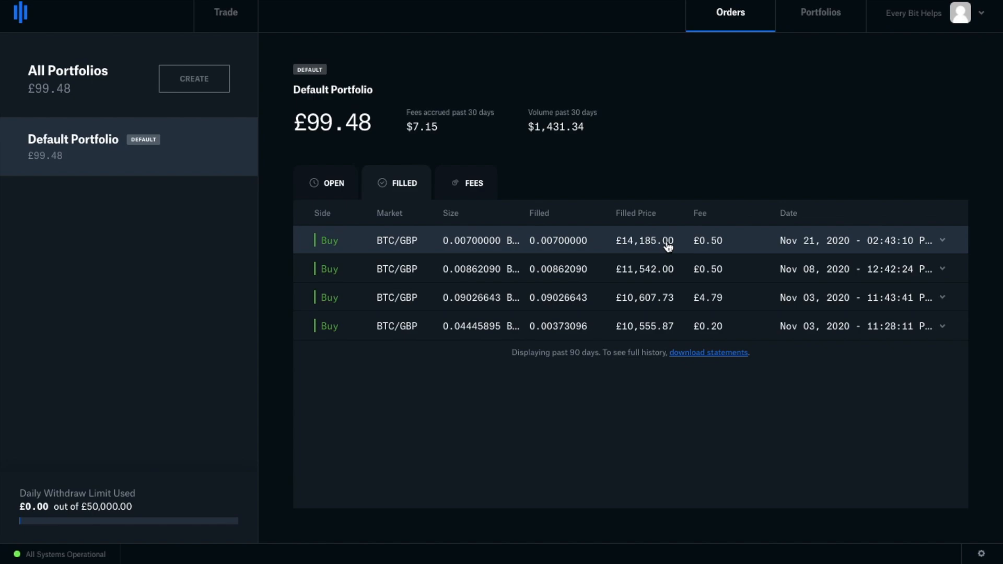
pyautogui.moveTo(225, 12)
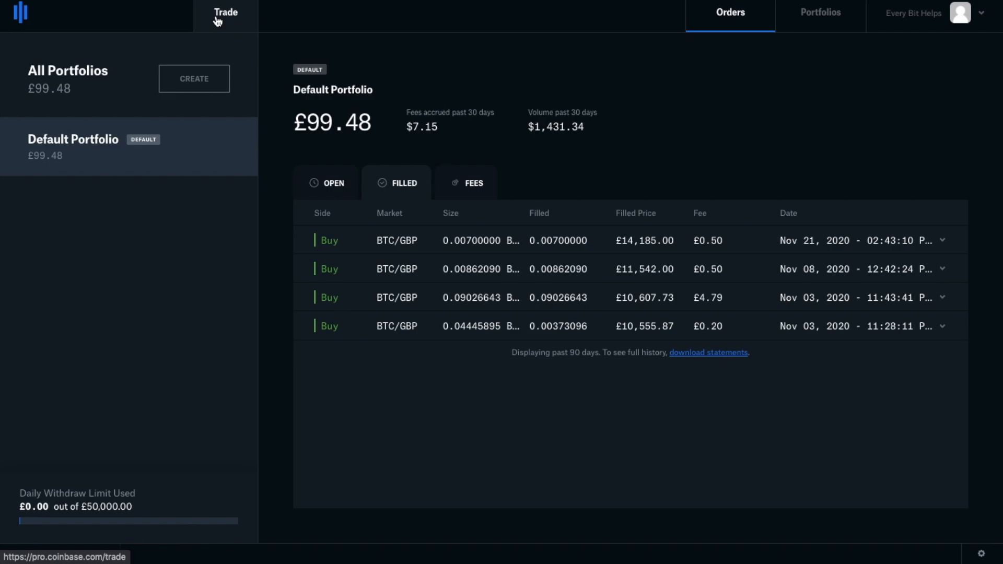
# - Enter a limit sell of 0.007 BTC at £14,190, totalling £98.83
pyautogui.click(225, 12)
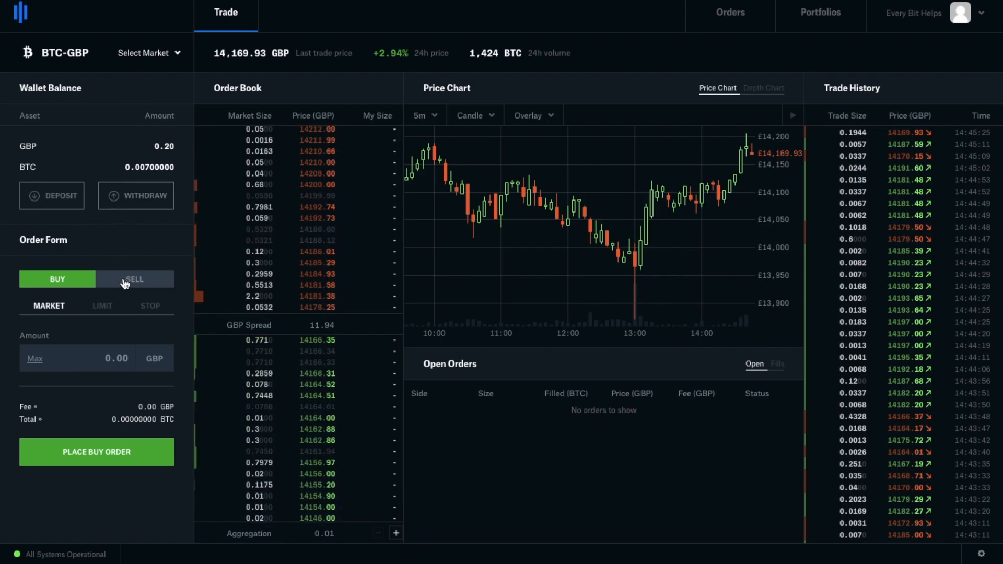
pyautogui.click(134, 279)
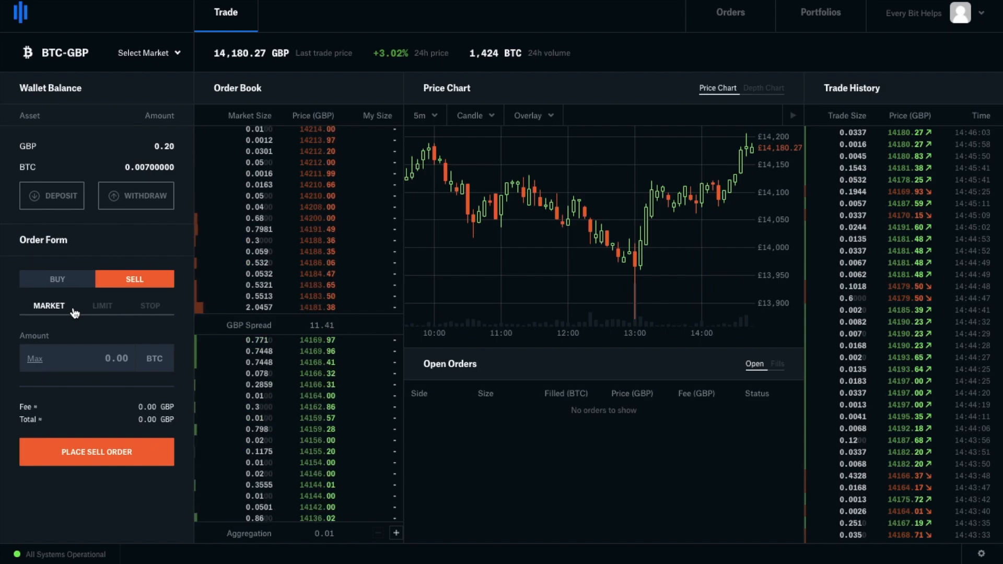
pyautogui.click(102, 305)
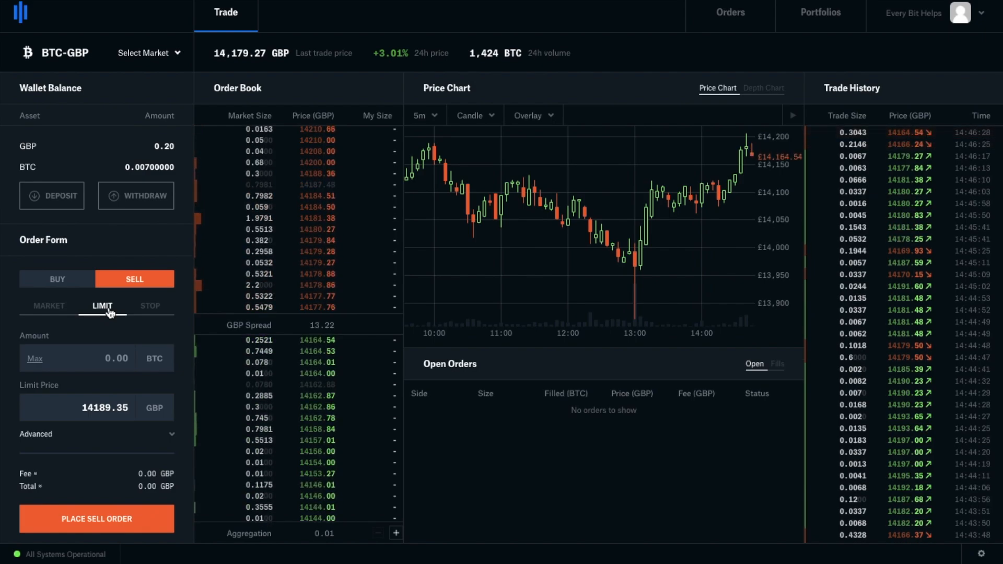
pyautogui.click(96, 519)
pyautogui.write('14190')
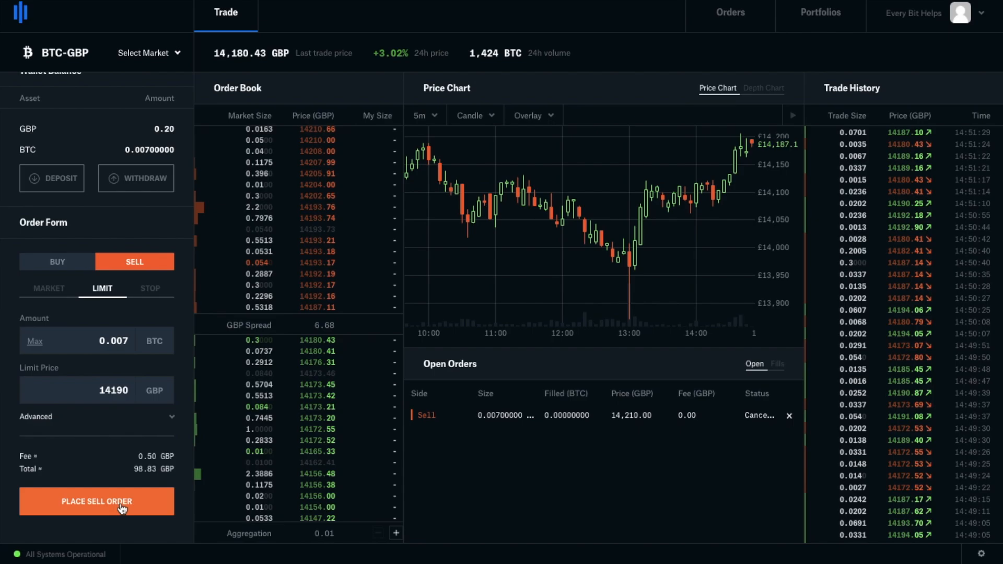
# - Submit the 0.007 BTC limit sell at £14,190, then go to Portfolios
pyautogui.click(97, 502)
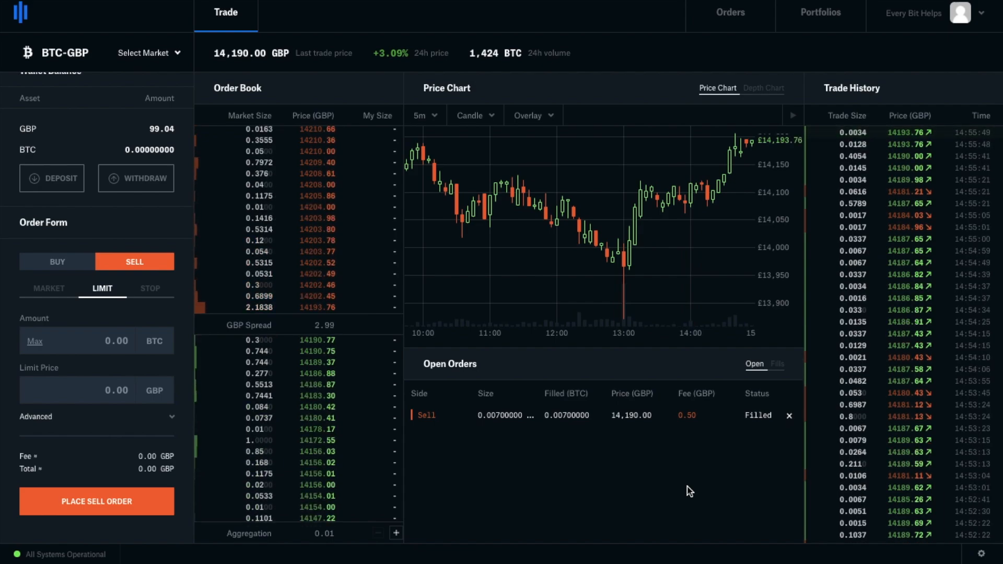
pyautogui.click(821, 12)
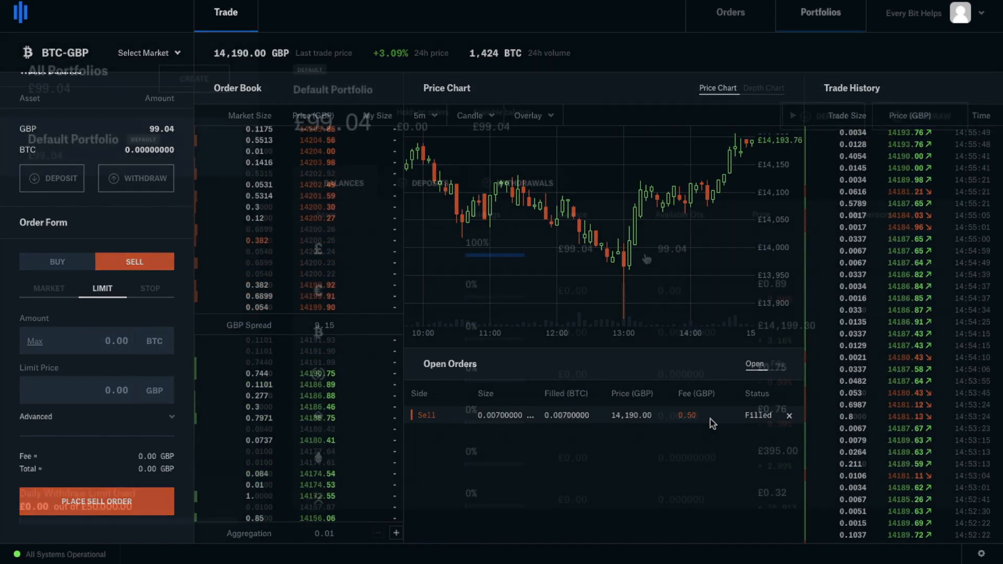
# - Begin a withdrawal from the Default Portfolio to list £99.04 GBP and zero BTC
pyautogui.click(821, 12)
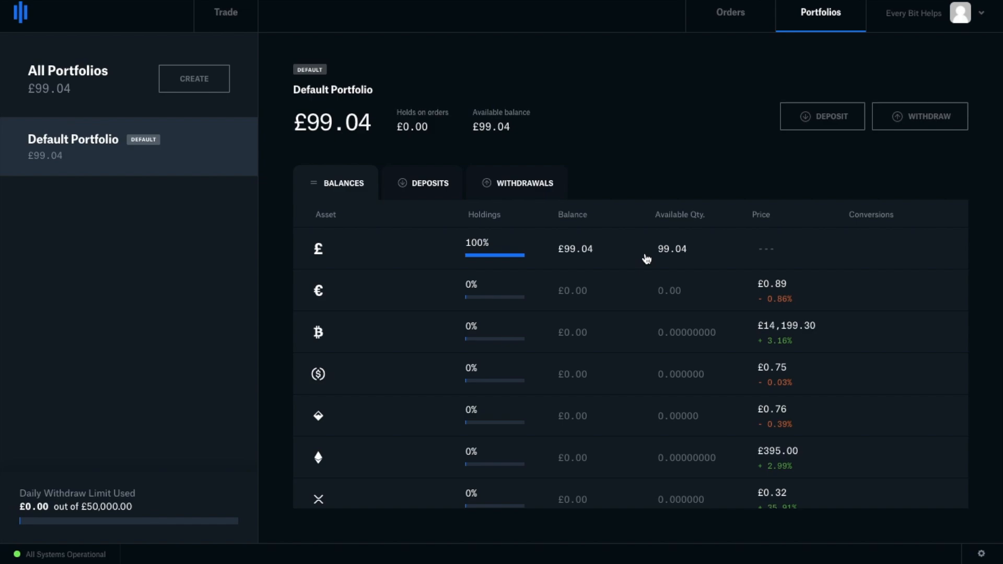
pyautogui.moveTo(921, 116)
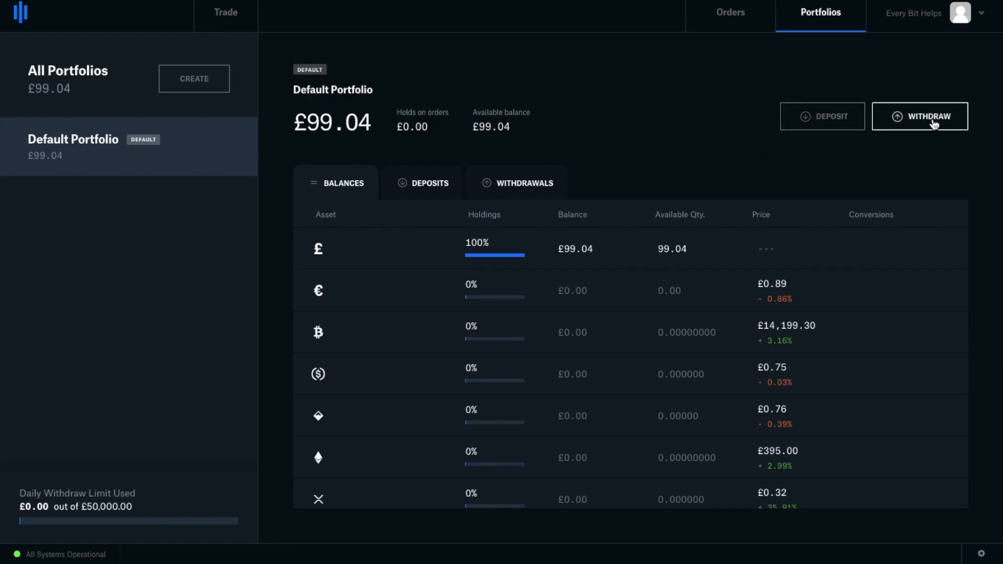
pyautogui.click(920, 117)
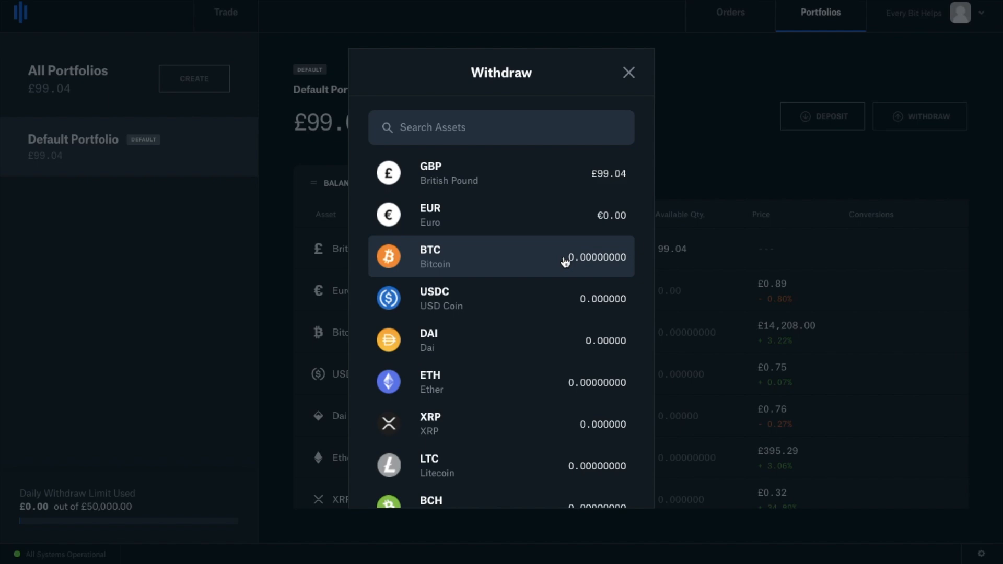
pyautogui.click(501, 257)
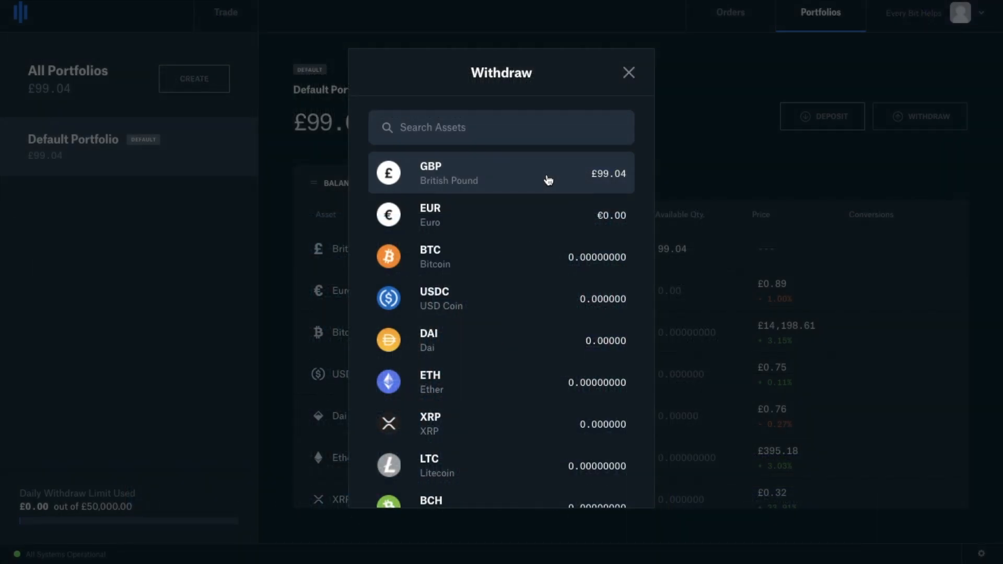
# - Pick British Pound to see UK Bank Transfer, SWIFT and Coinbase.com withdrawal methods
pyautogui.click(501, 173)
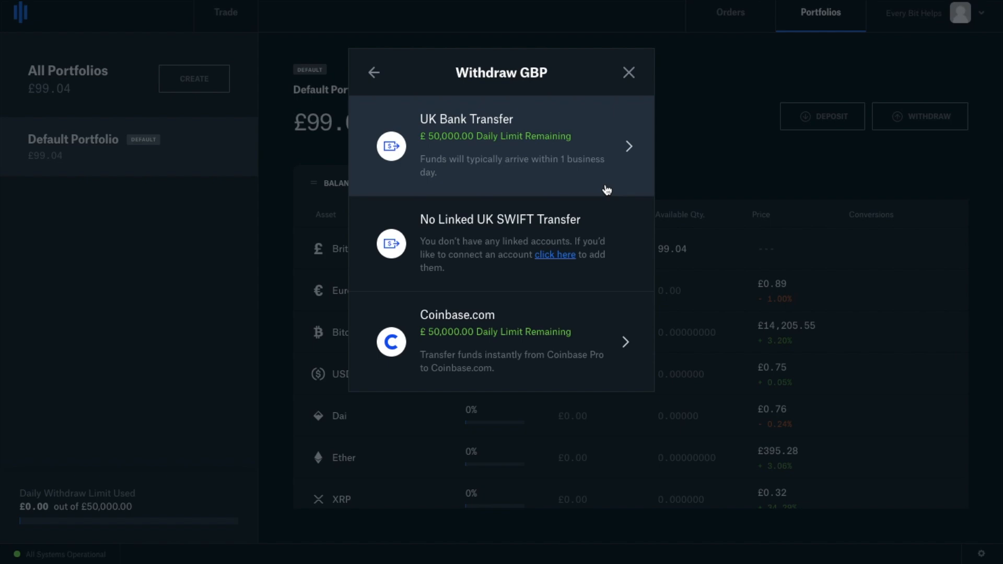
pyautogui.moveTo(582, 348)
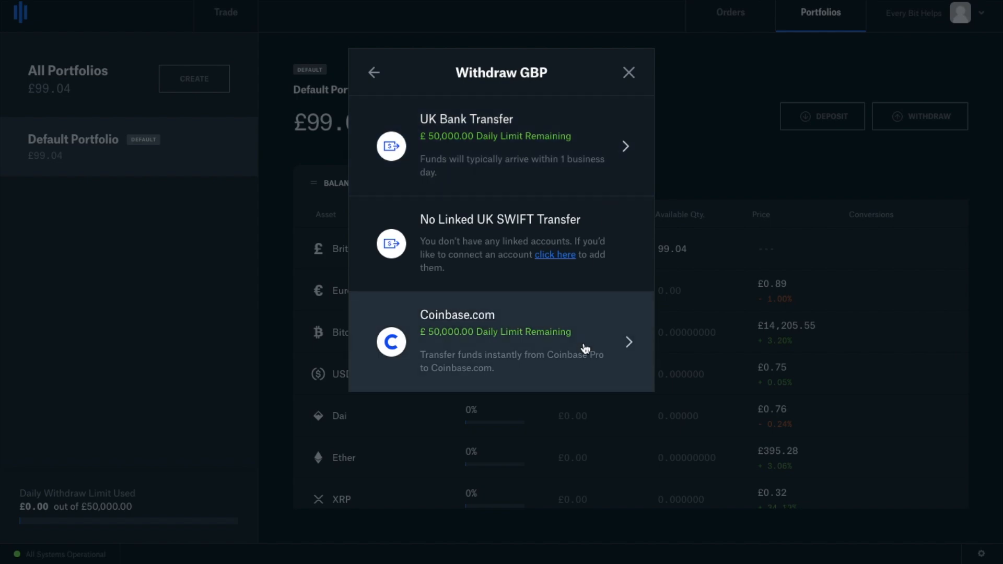
pyautogui.moveTo(547, 162)
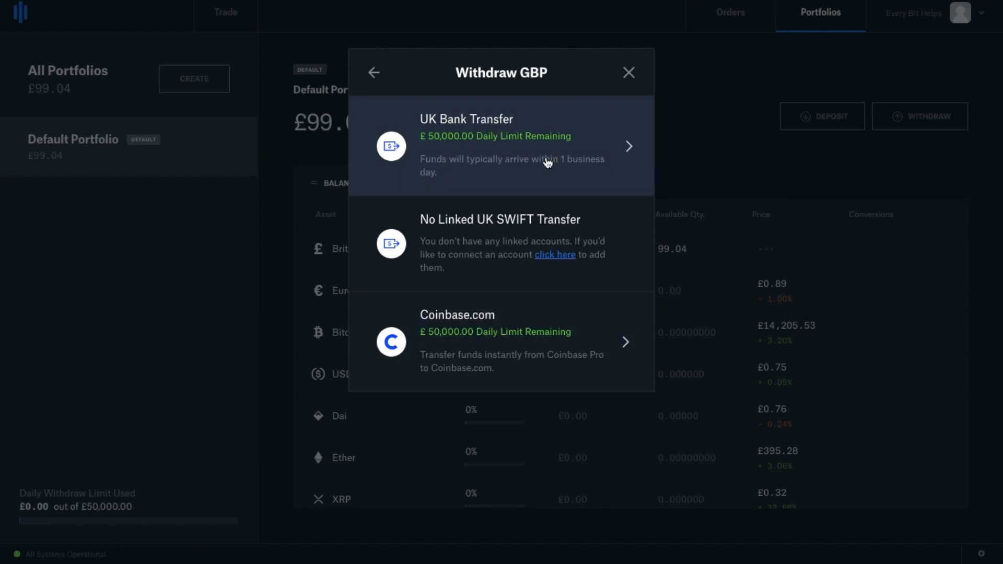
pyautogui.click(501, 146)
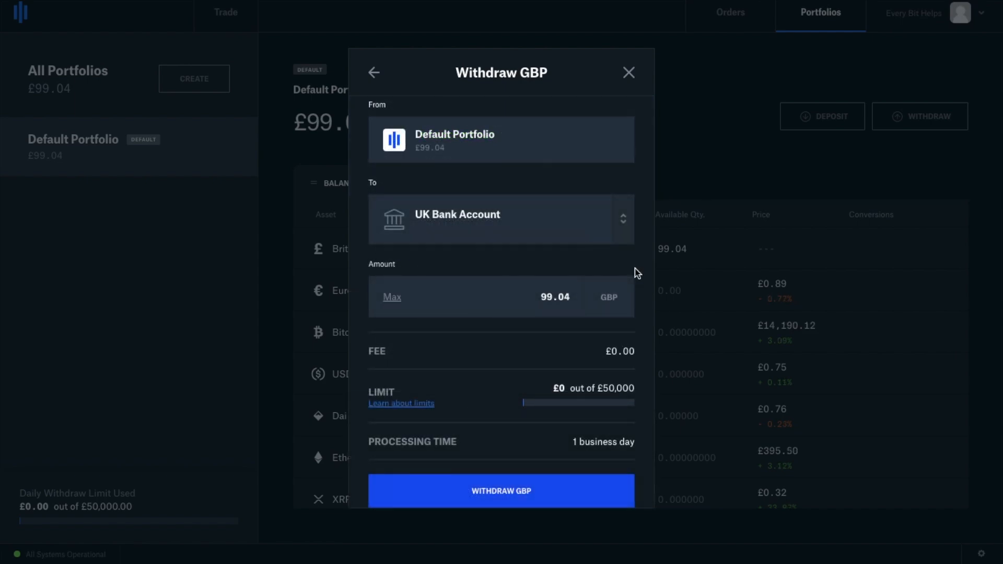
pyautogui.moveTo(434, 373)
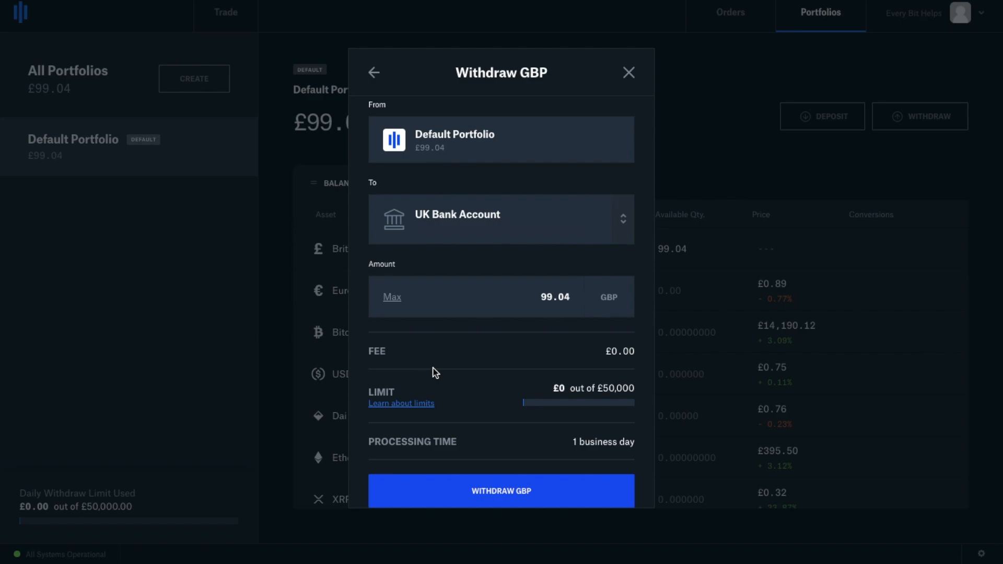
pyautogui.click(501, 219)
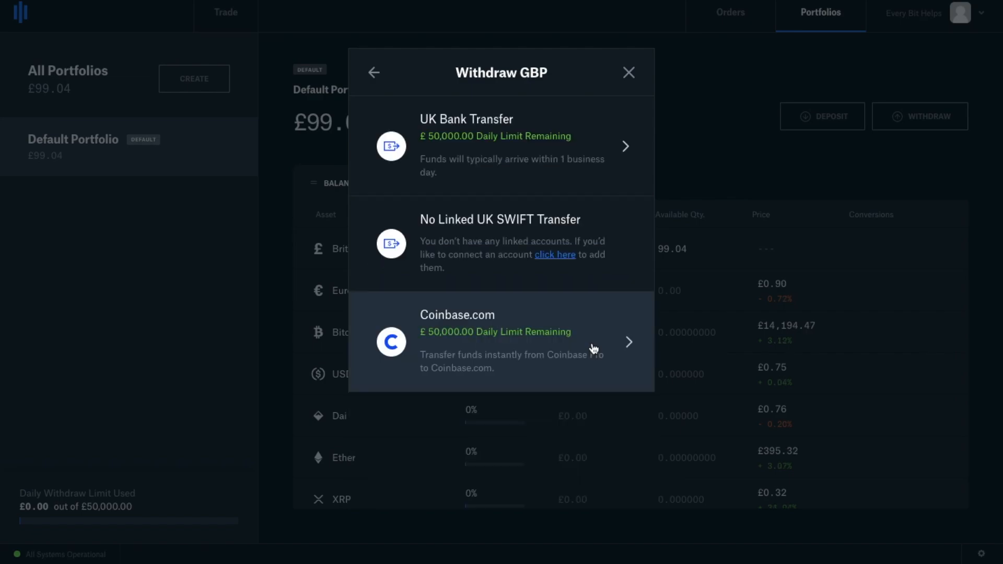